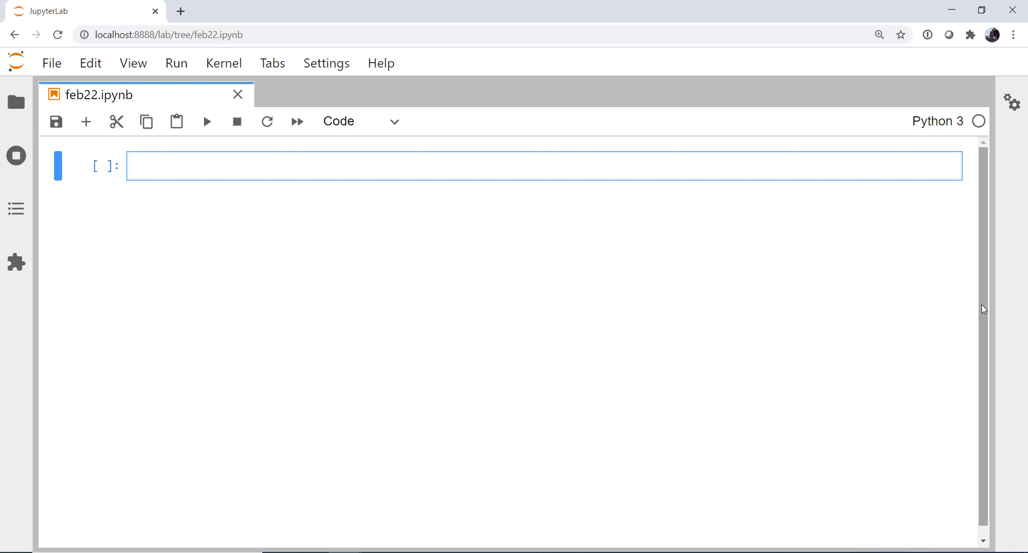
Enter 'import itertools' in the notebook's first cell and run it.
{"action": "type", "text": "import"}
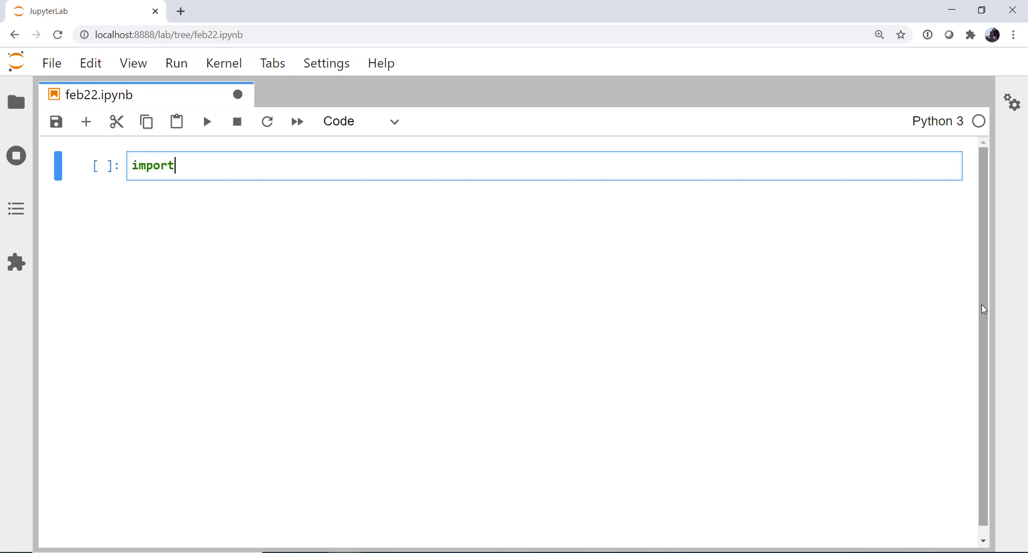
{"action": "type", "text": "itertools"}
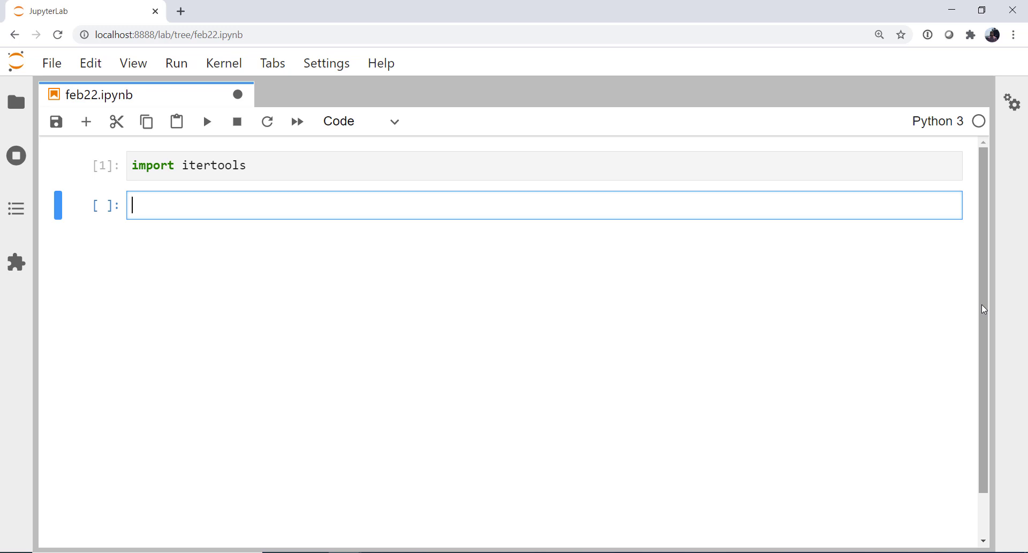
Set i = 0 and start a for loop over itertools.cycle('MetPy Forever').
{"action": "type", "text": "i ="}
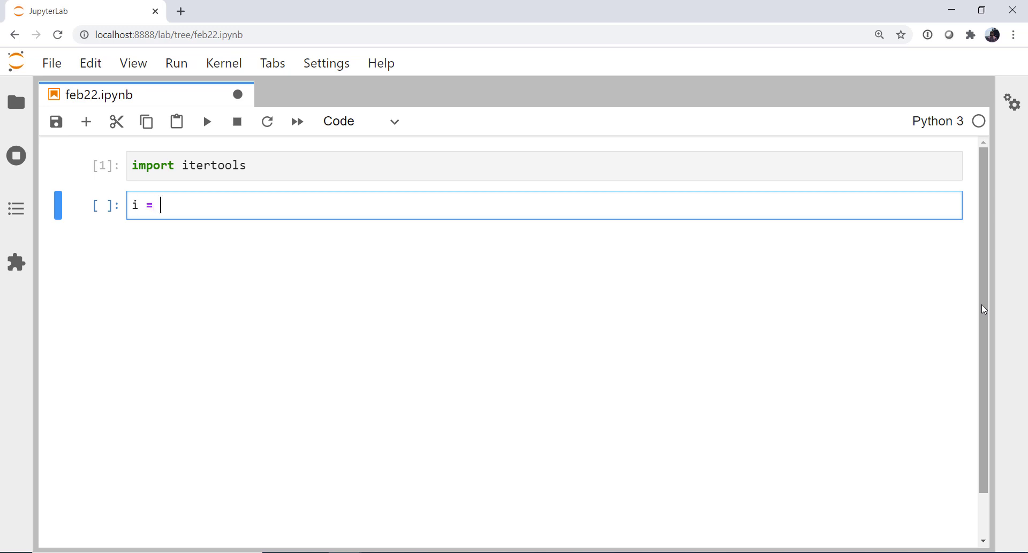
{"action": "type", "text": "0"}
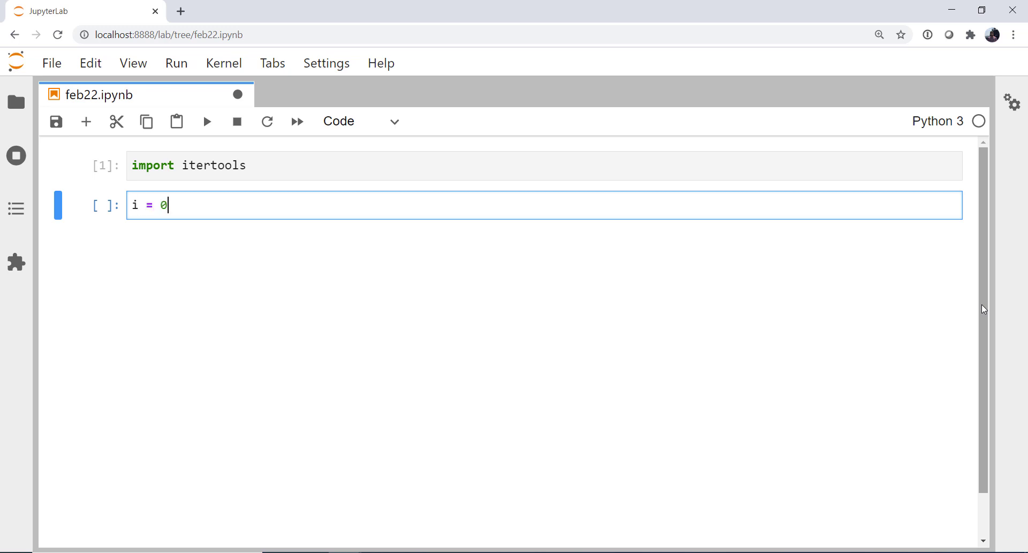
{"action": "key", "text": "enter"}
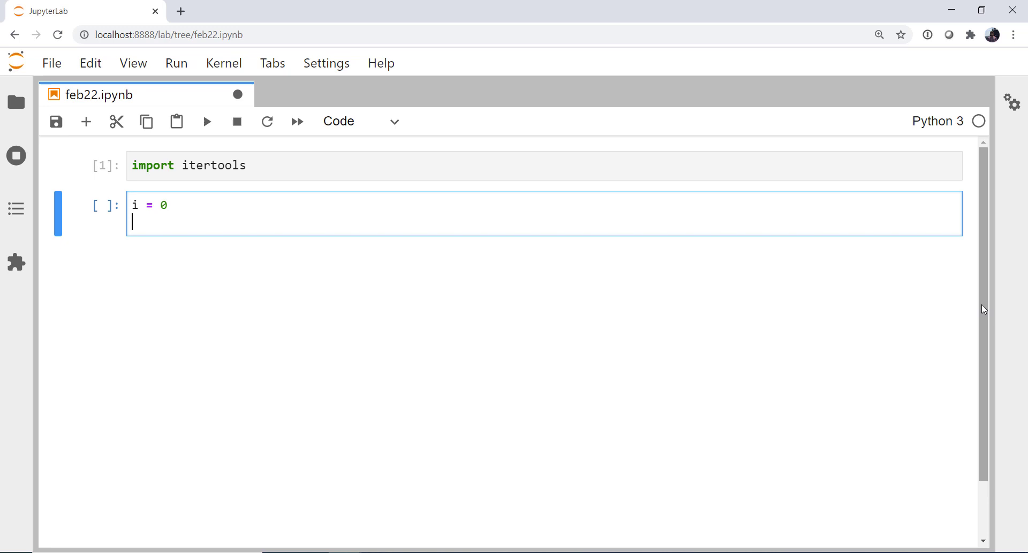
{"action": "type", "text": "for"}
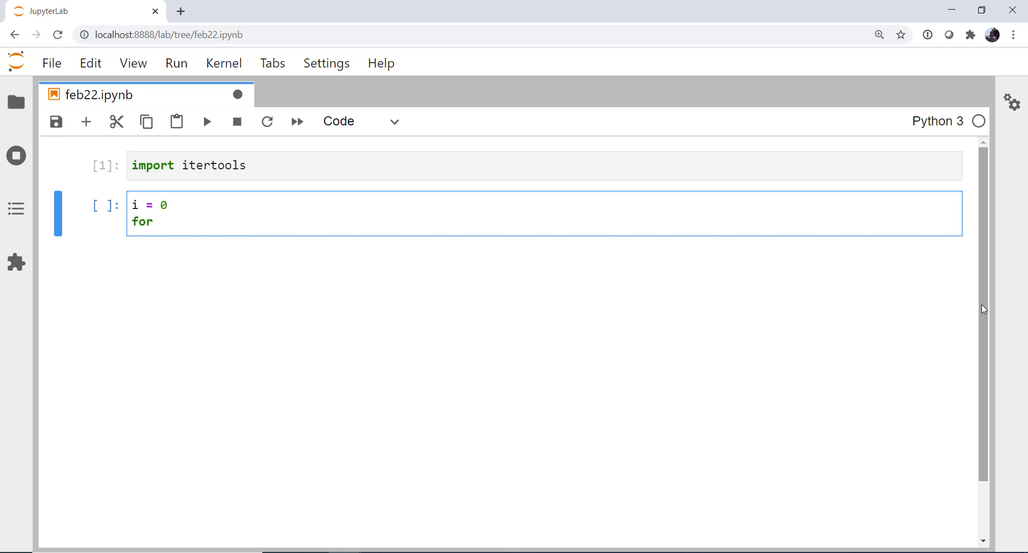
{"action": "type", "text": "item"}
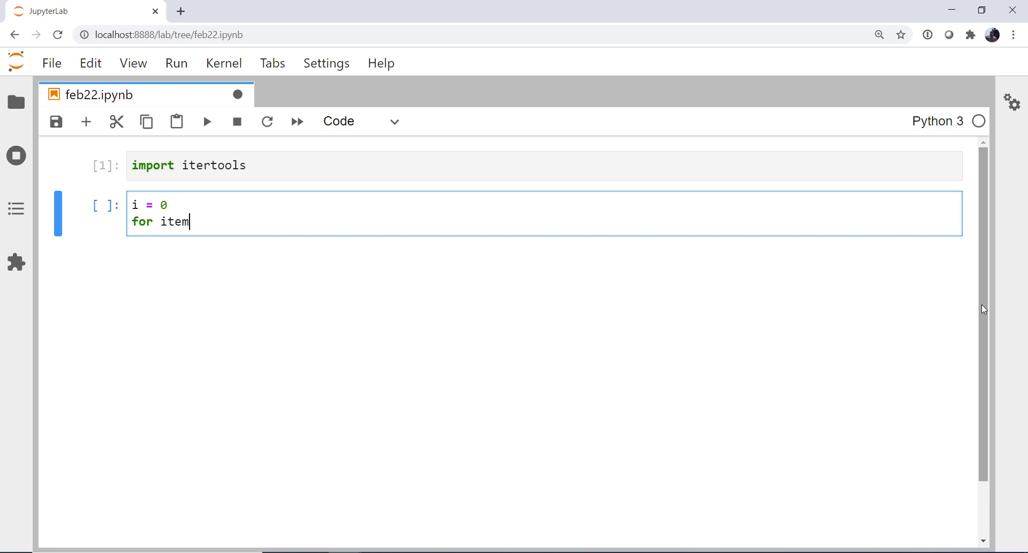
{"action": "type", "text": "in itertoo"}
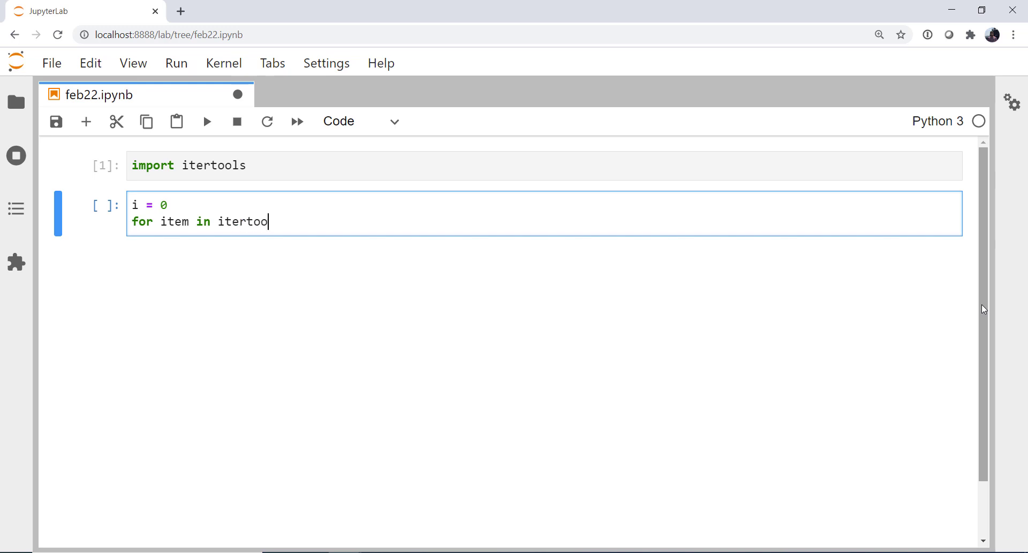
{"action": "type", "text": "ls.cycle"}
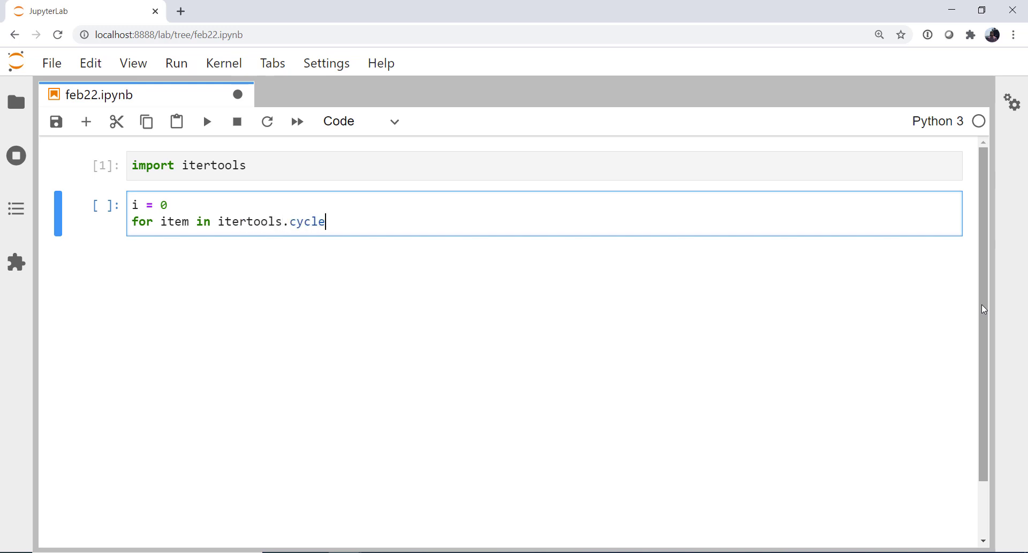
{"action": "type", "text": "('Met'"}
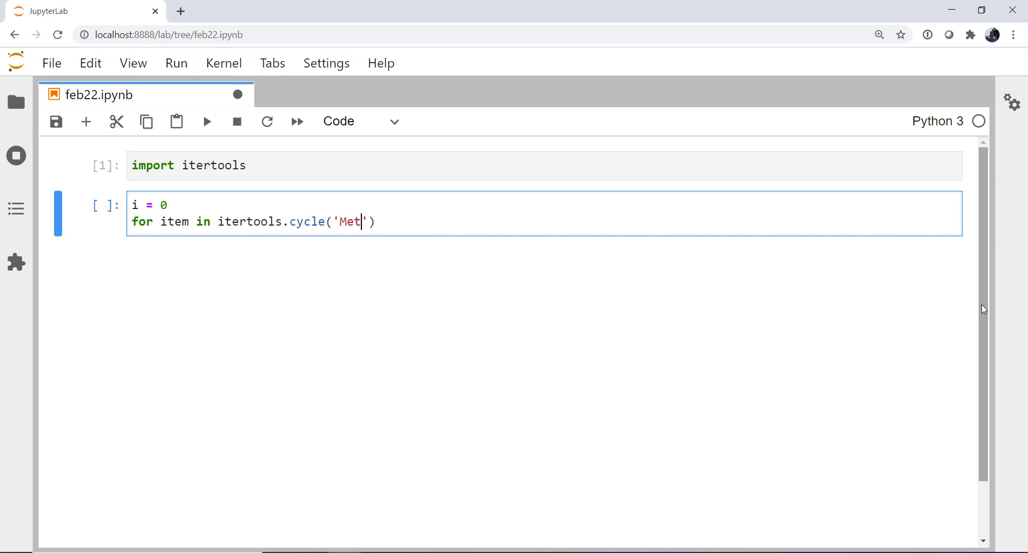
{"action": "type", "text": "Py F"}
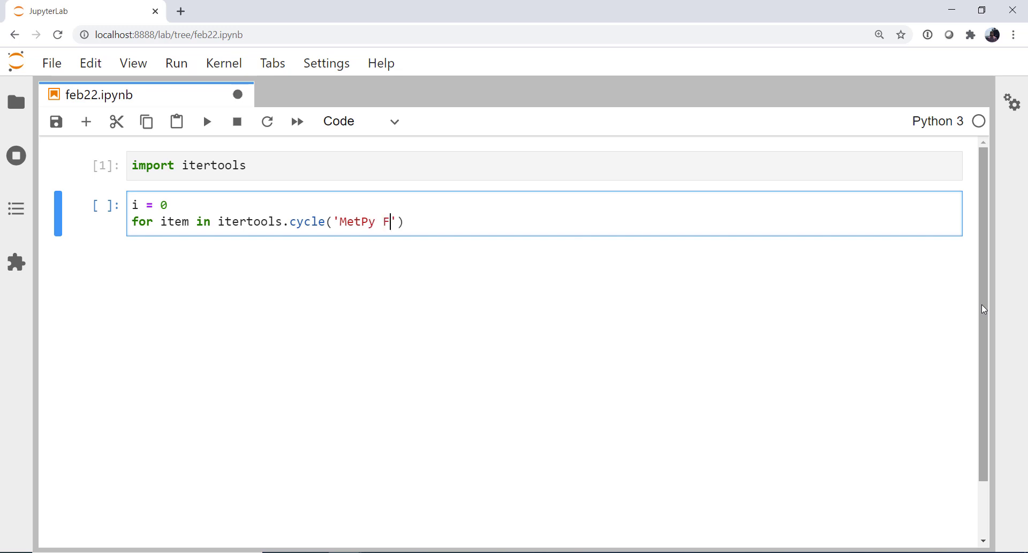
{"action": "type", "text": "orever"}
{"action": "type", "text": "prn"}
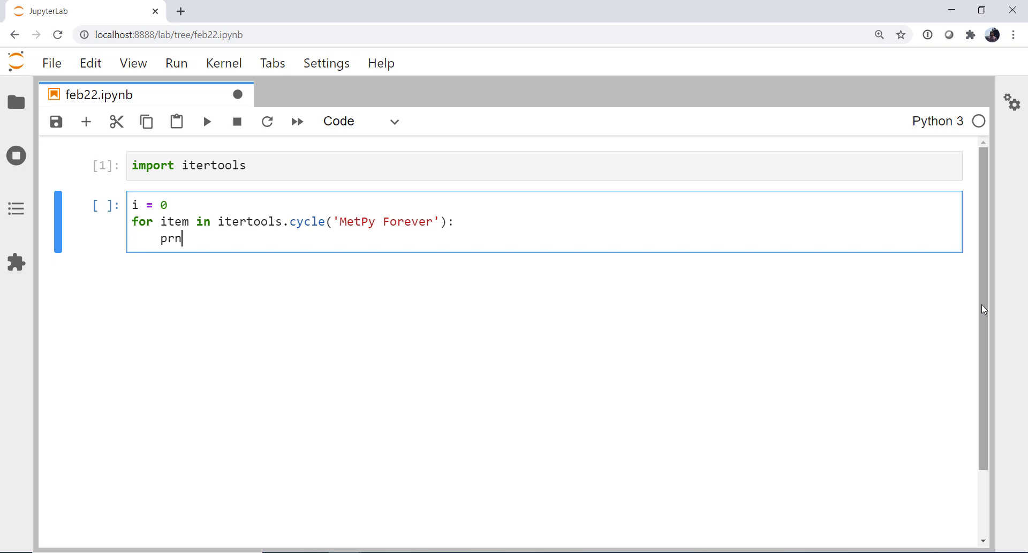
Fill the loop body: print item, increment i by 1, break when i > 50.
{"action": "type", "text": "int()"}
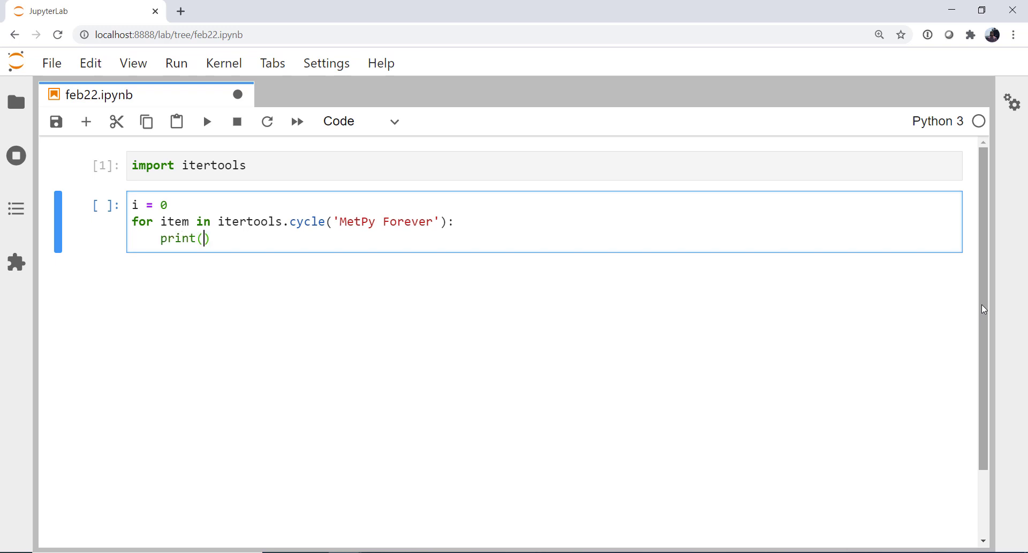
{"action": "type", "text": "item"}
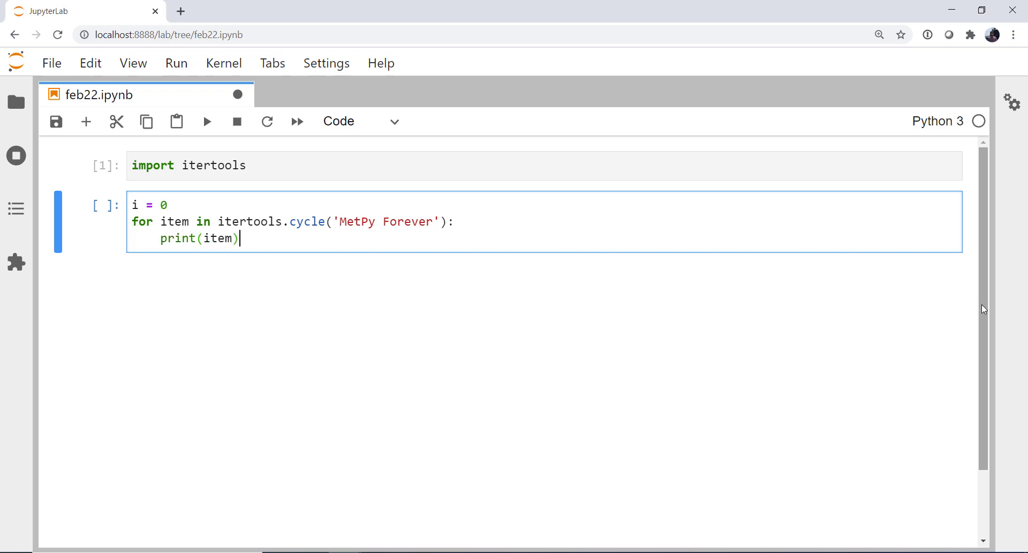
{"action": "type", "text": "i +"}
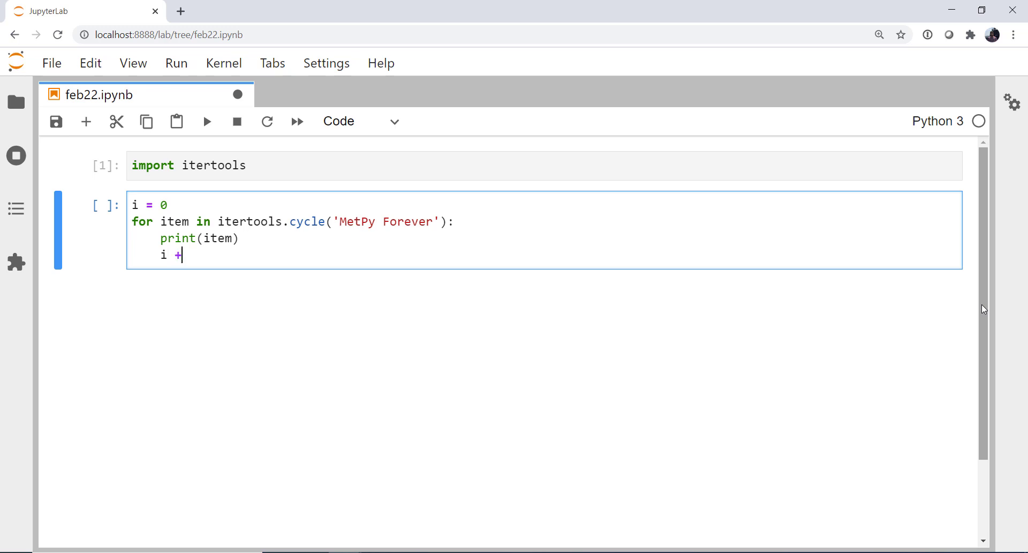
{"action": "type", "text": "= 1"}
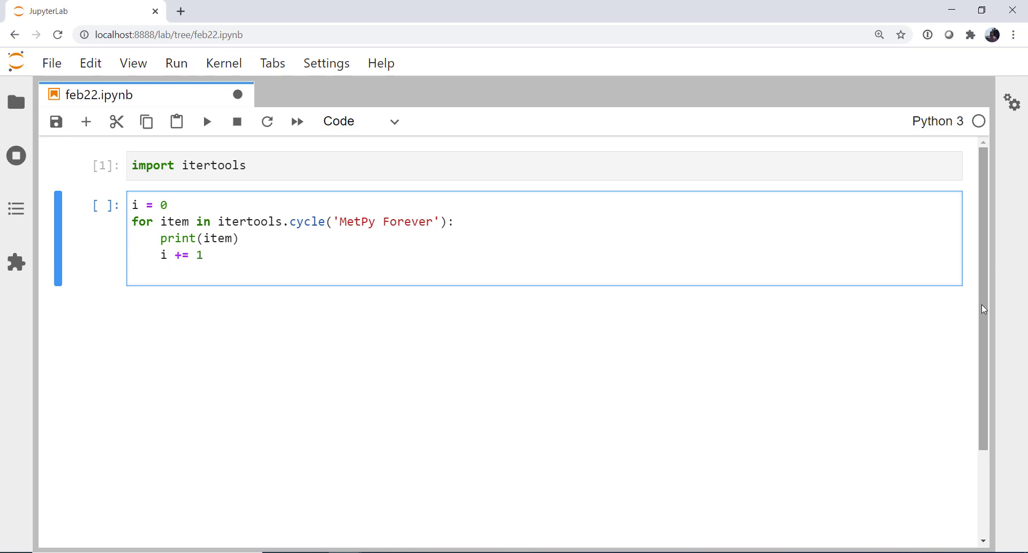
{"action": "type", "text": "if i"}
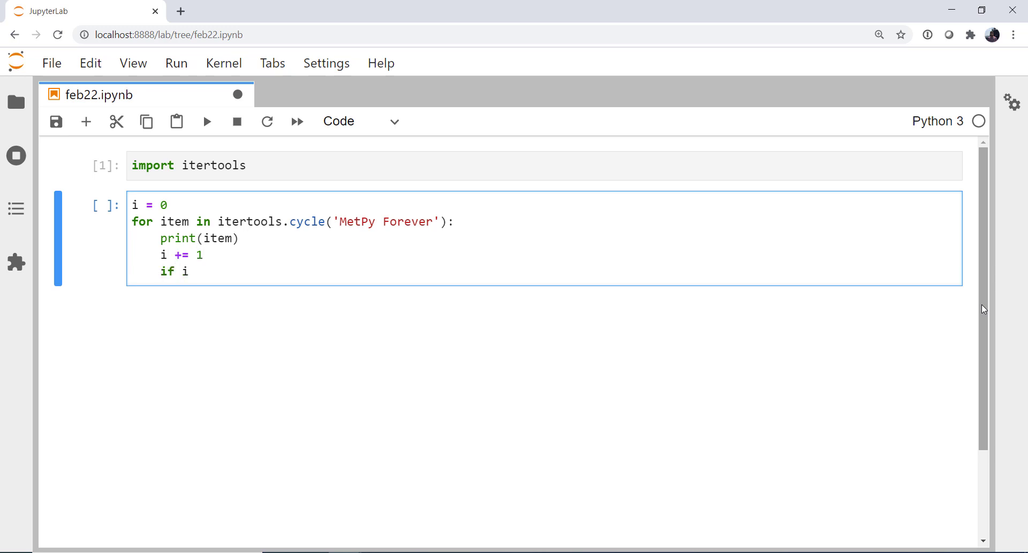
{"action": "type", "text": "> 50:"}
{"action": "type", "text": "break"}
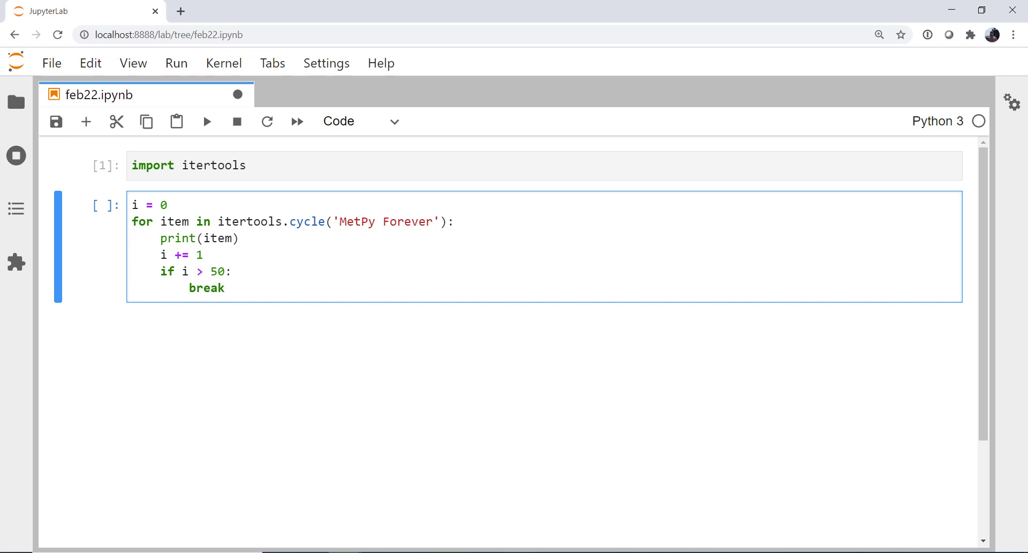
Run the cycle loop cell and scroll through its per-letter 'MetPy Forever' output.
{"action": "left_click", "coordinate": [206, 121]}
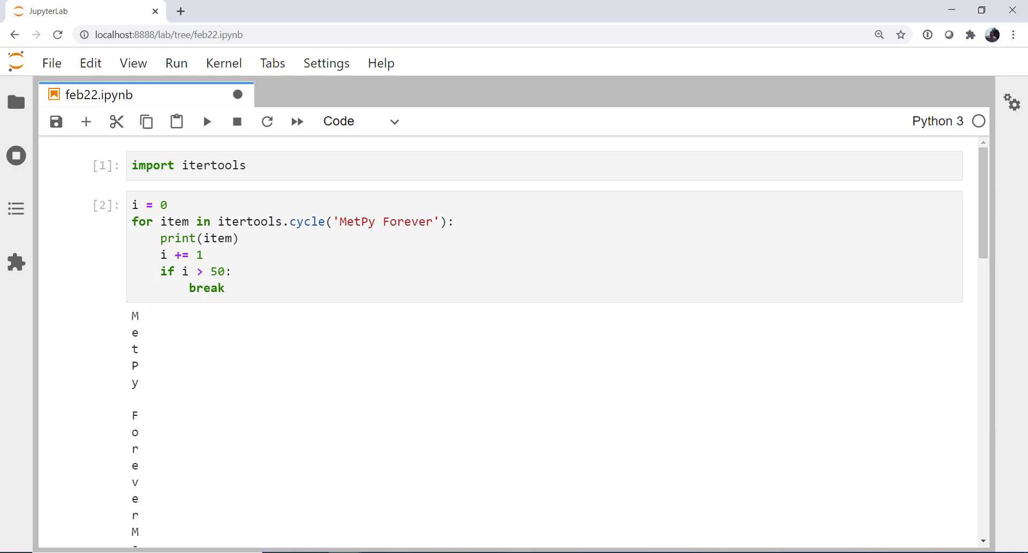
{"action": "mouse_move", "coordinate": [879, 416]}
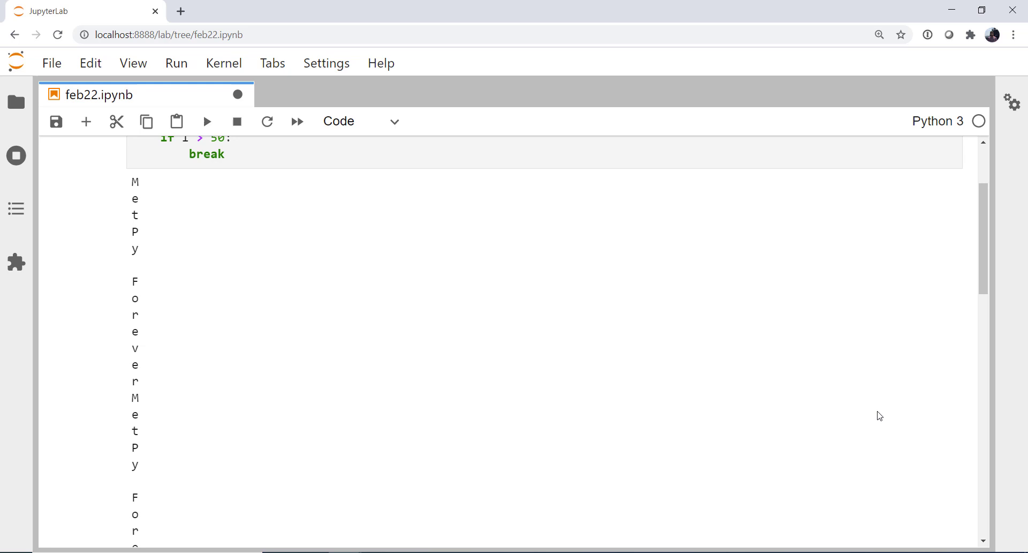
{"action": "scroll", "scroll_direction": "down", "scroll_amount": 3}
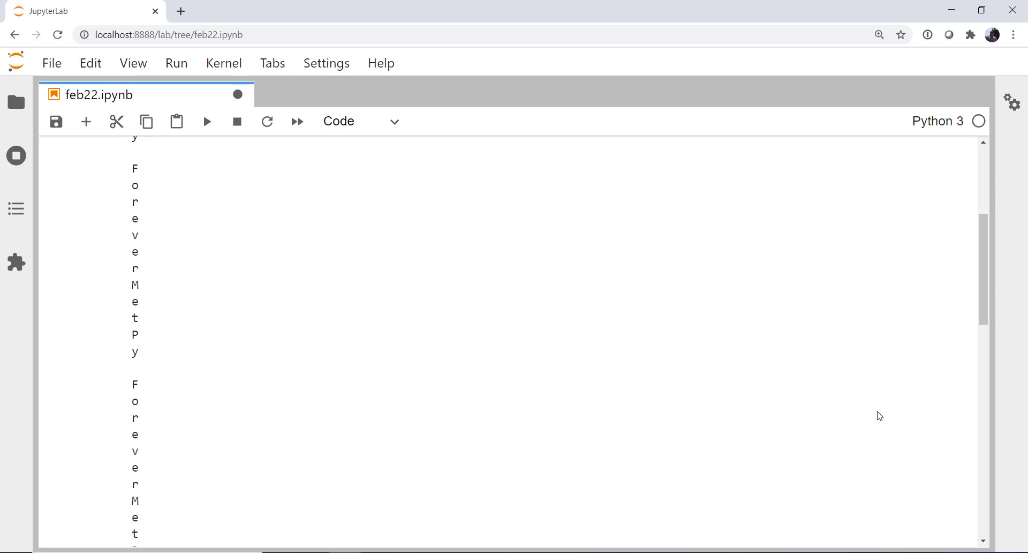
{"action": "scroll", "scroll_direction": "down", "scroll_amount": 3}
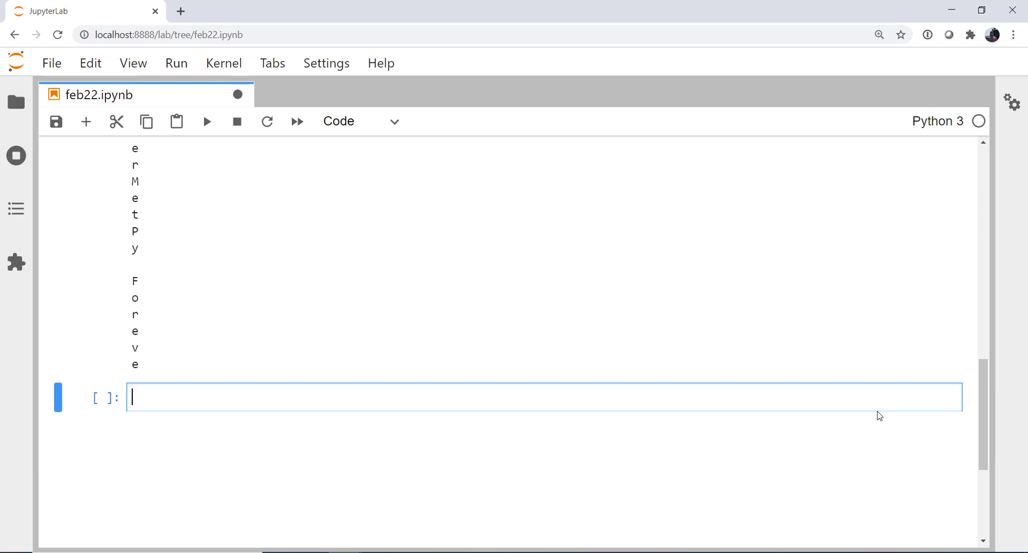
{"action": "mouse_move", "coordinate": [238, 95]}
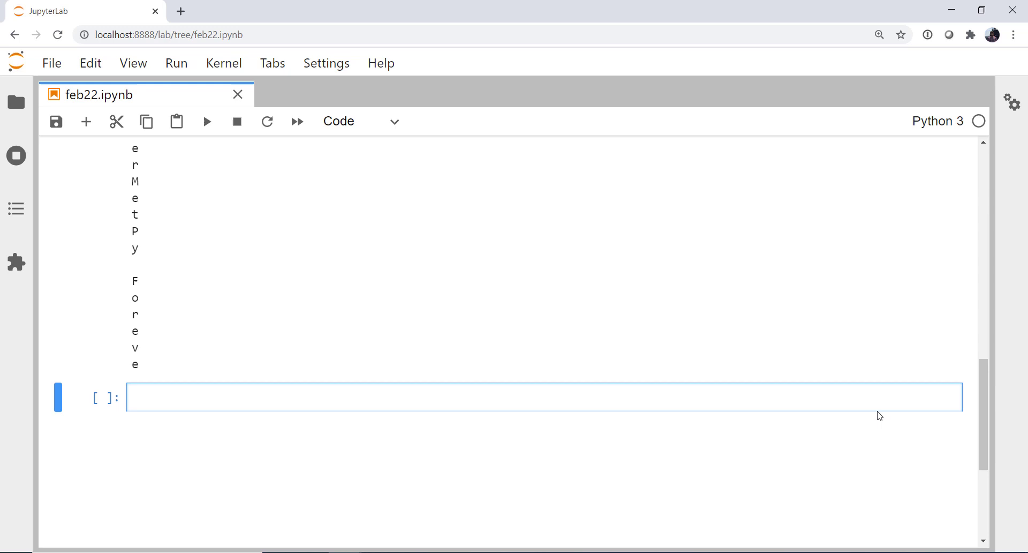
Enter my_counter = itertools.count() in the empty cell and run it.
{"action": "left_click", "coordinate": [262, 397]}
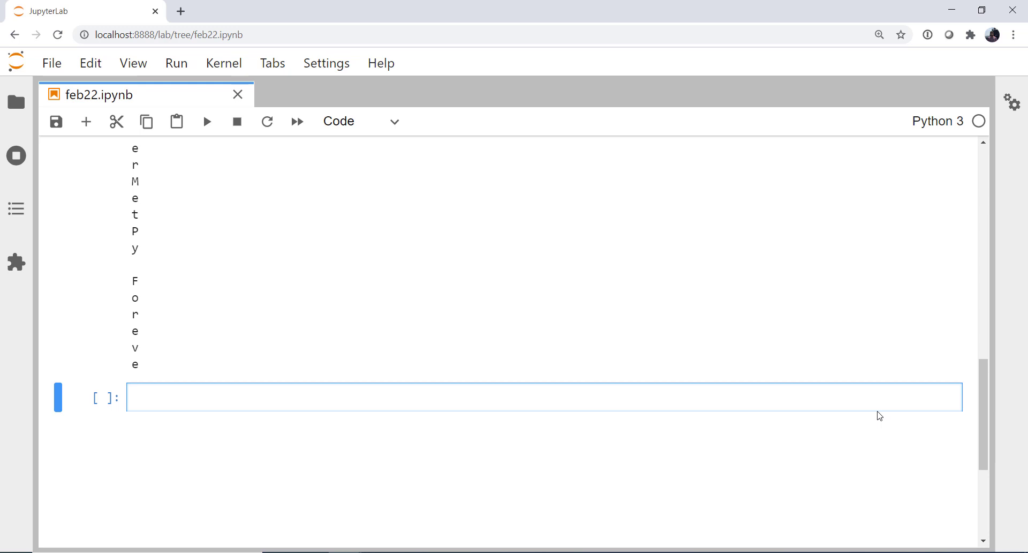
{"action": "type", "text": "nt"}
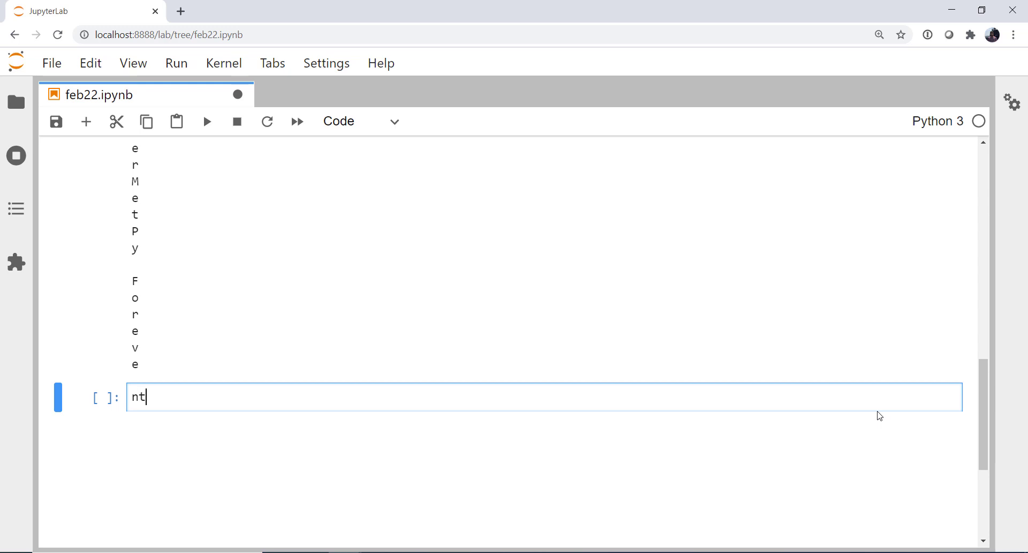
{"action": "type", "text": "my_c"}
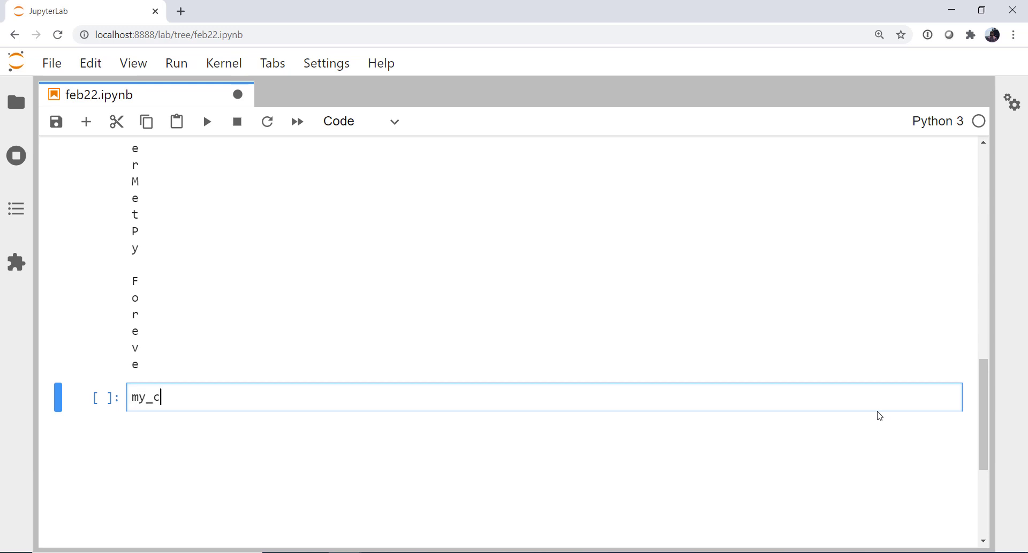
{"action": "type", "text": "ounter = itertools."}
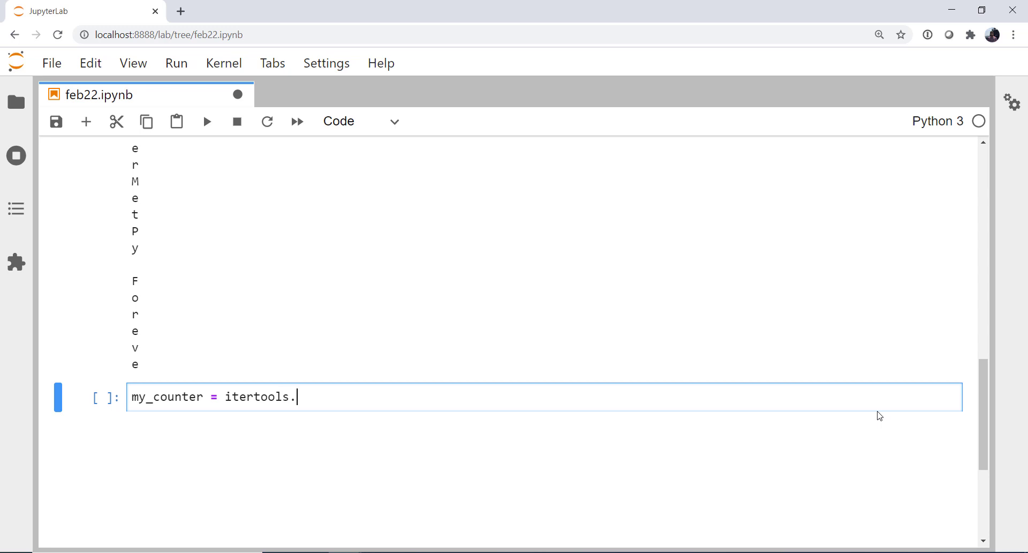
{"action": "type", "text": "count()"}
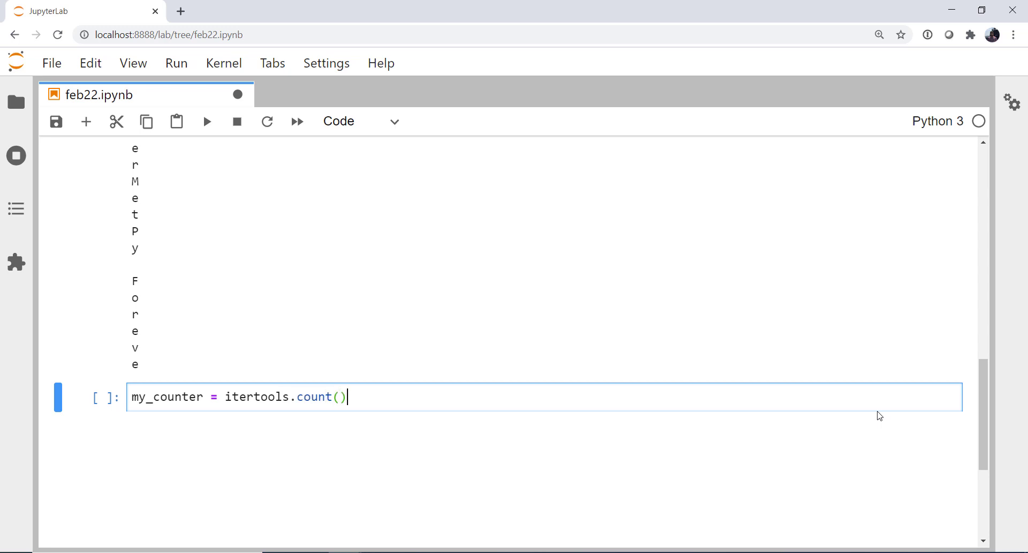
{"action": "scroll", "scroll_direction": "down", "scroll_amount": 3}
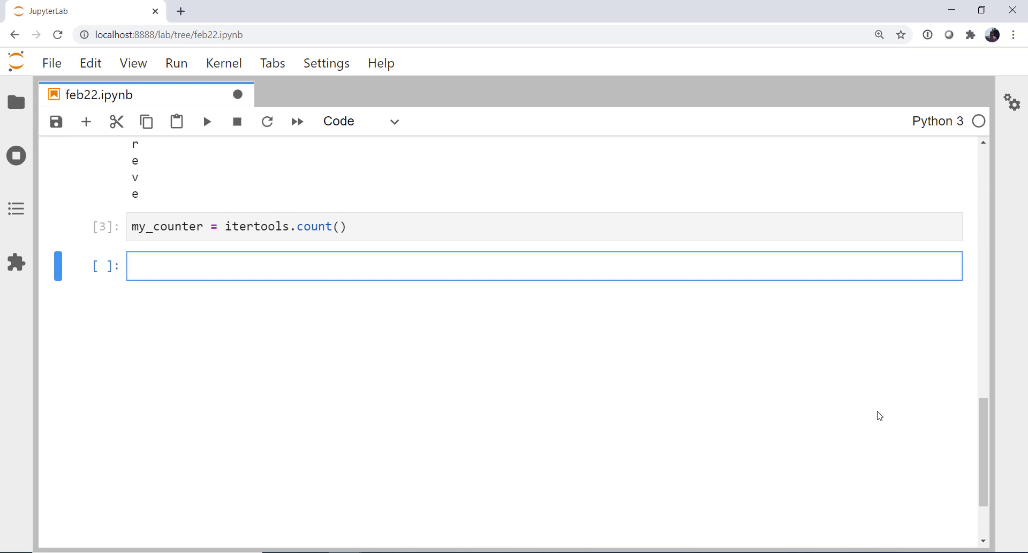
Write and run a loop printing each my_counter index, incrementing i, breaking past 30.
{"action": "type", "text": "i = 0"}
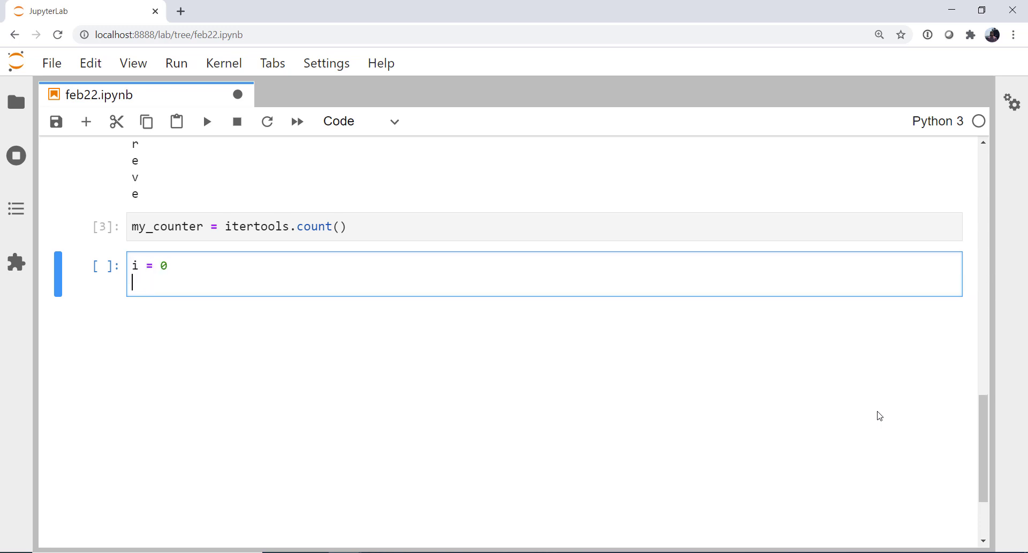
{"action": "type", "text": "for"}
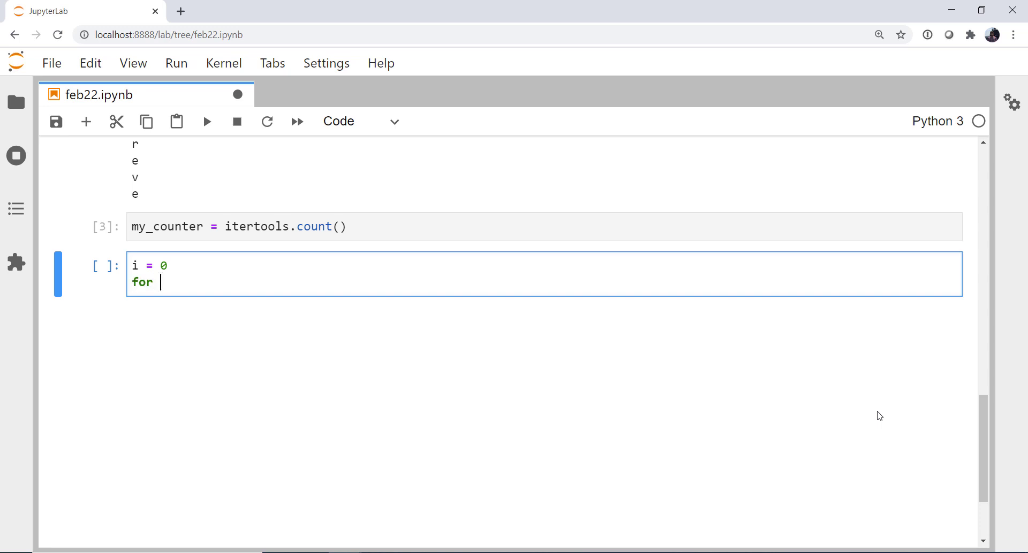
{"action": "type", "text": "index m"}
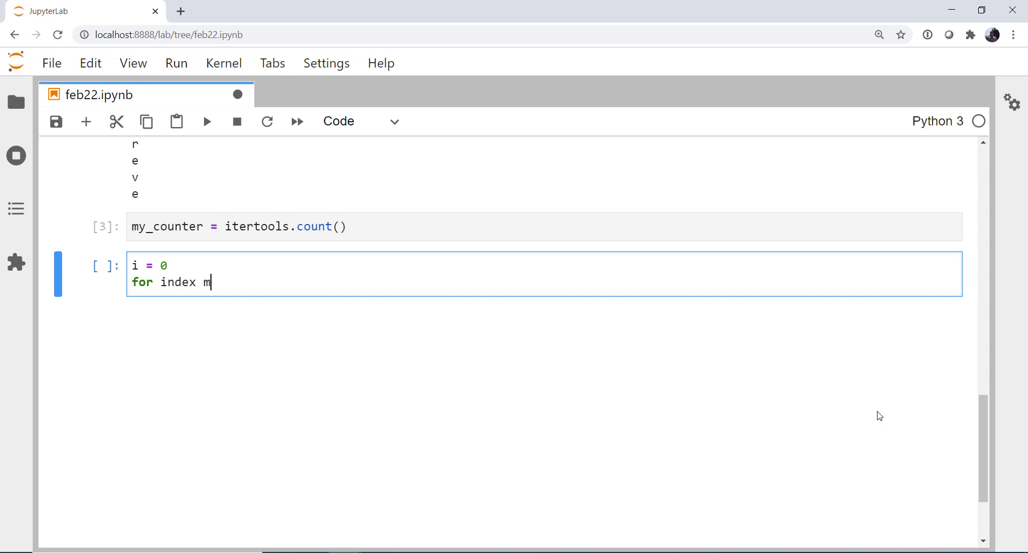
{"action": "type", "text": "in"}
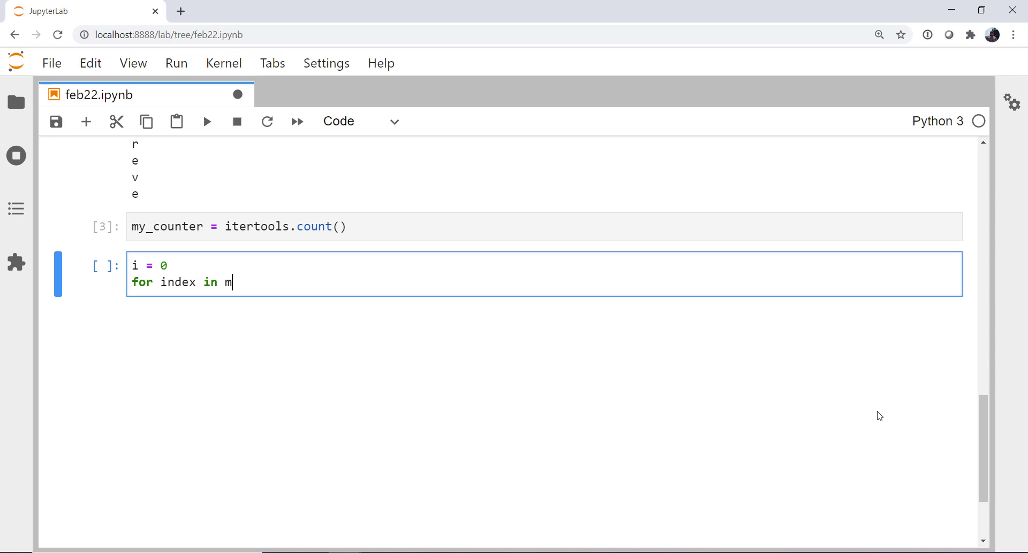
{"action": "type", "text": "y_counter"}
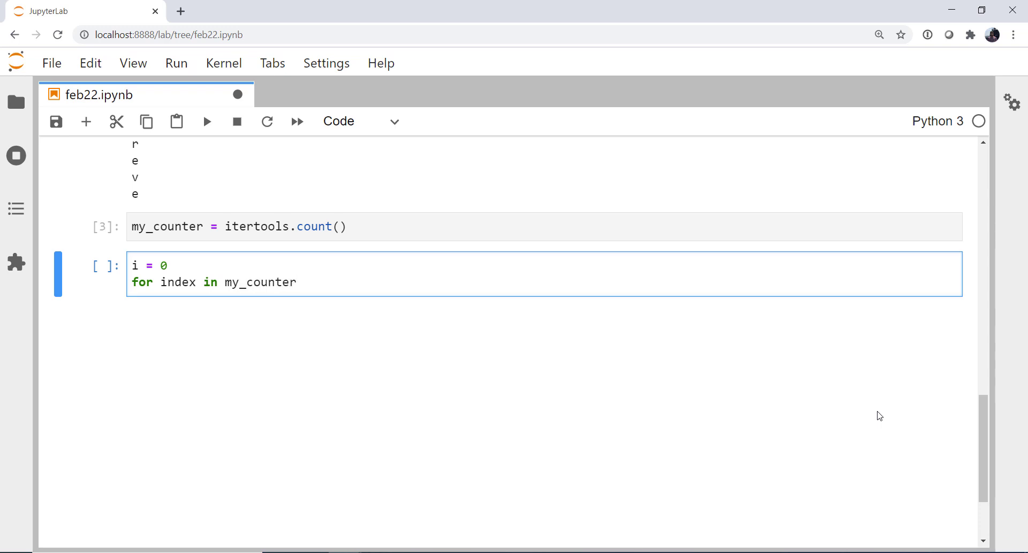
{"action": "type", "text": ":"}
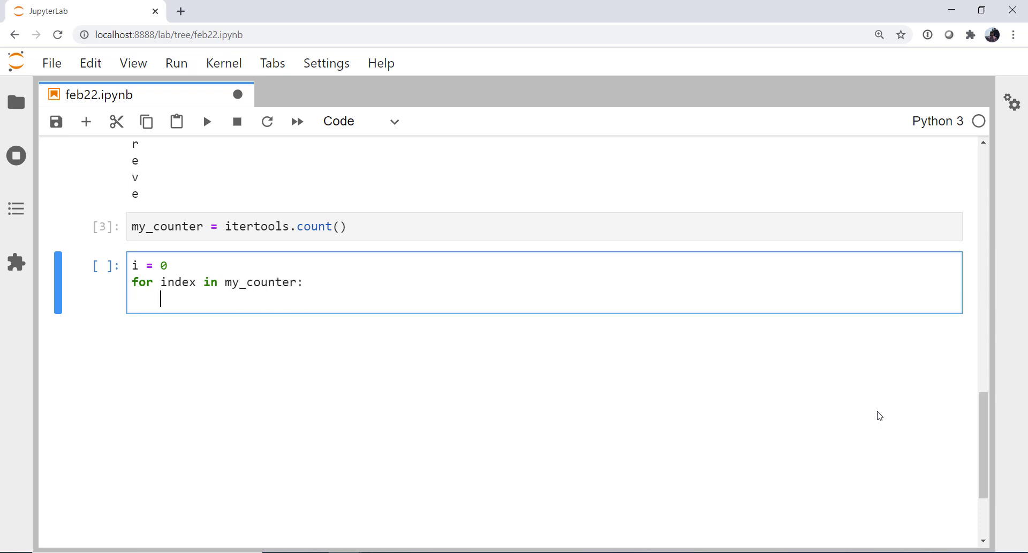
{"action": "type", "text": "print(index)"}
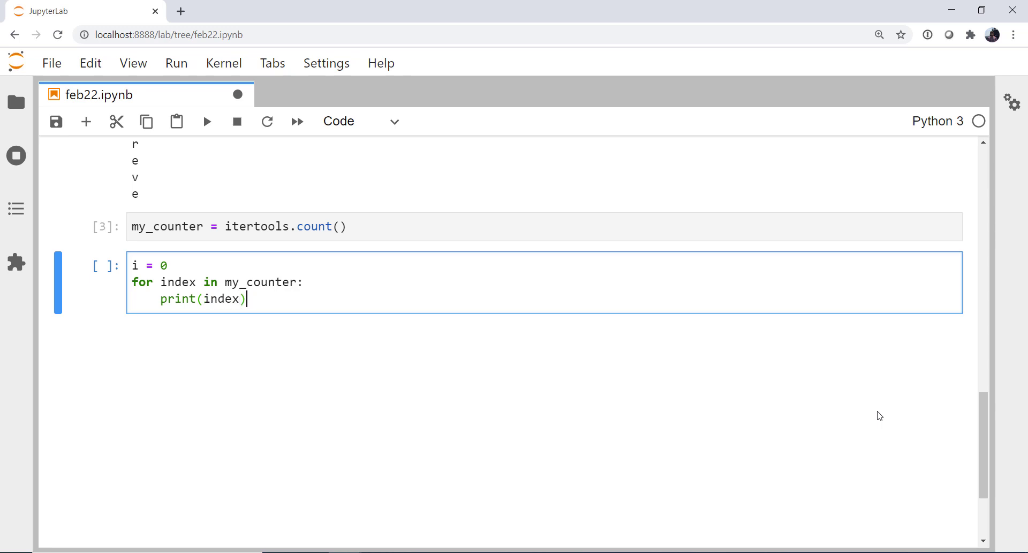
{"action": "key", "text": "Enter"}
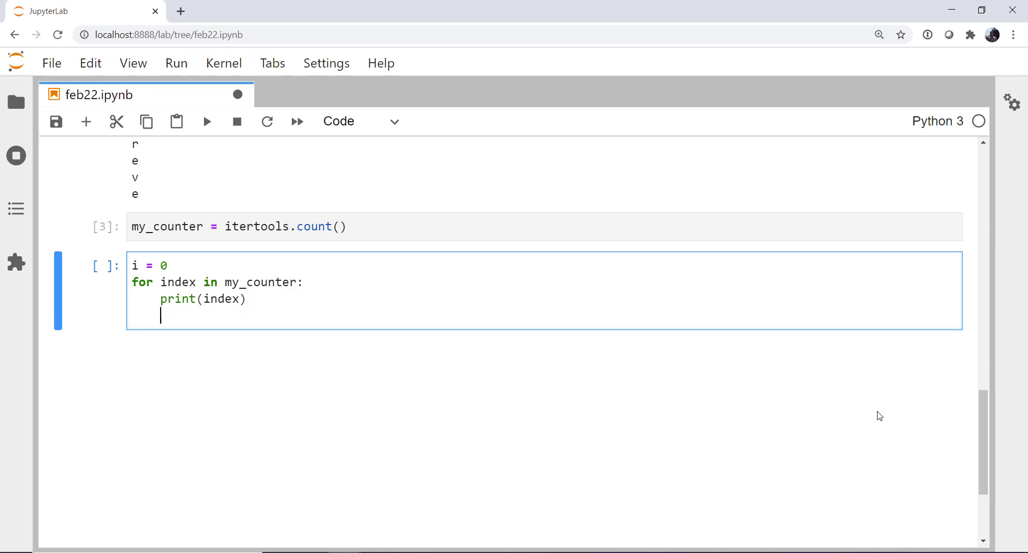
{"action": "type", "text": "i +="}
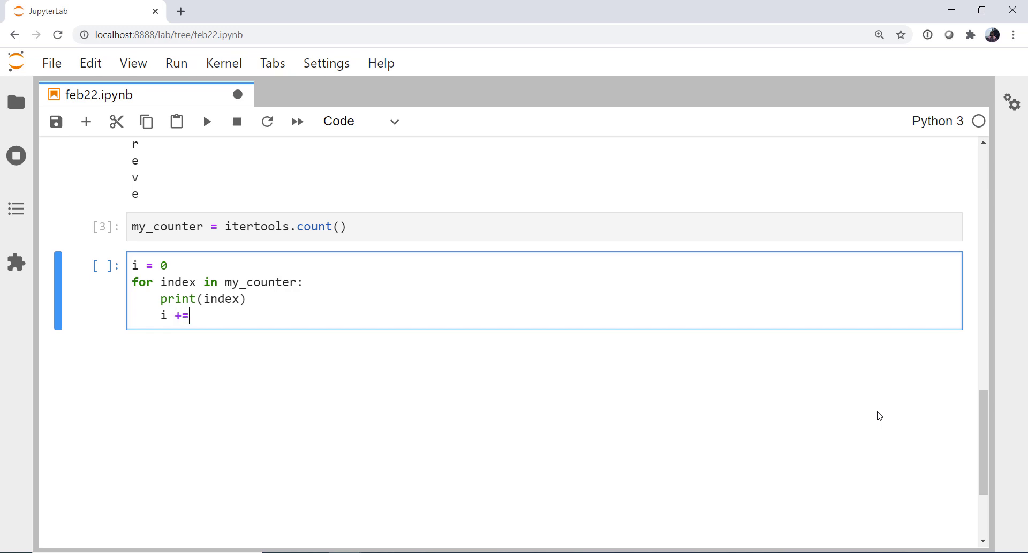
{"action": "type", "text": "1"}
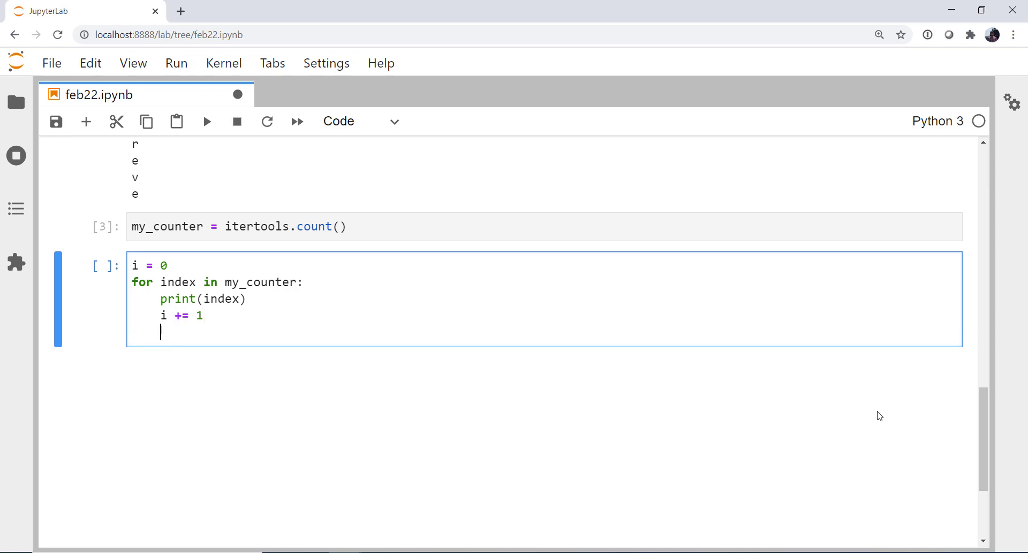
{"action": "type", "text": "if i > 30:"}
{"action": "type", "text": "break"}
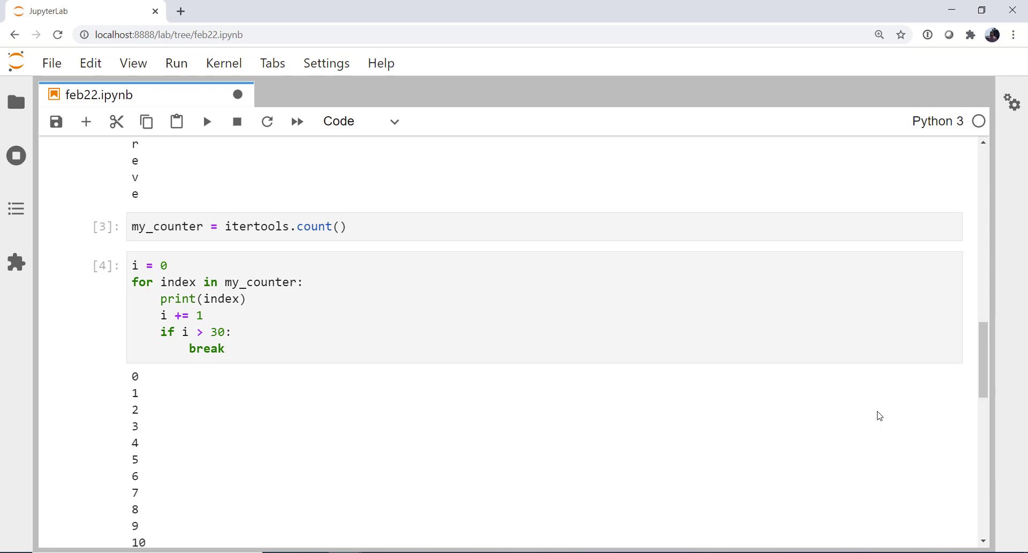
Scroll through the rerun loop's output, which continues from 31 up to 92.
{"action": "scroll", "scroll_direction": "down", "scroll_amount": 3}
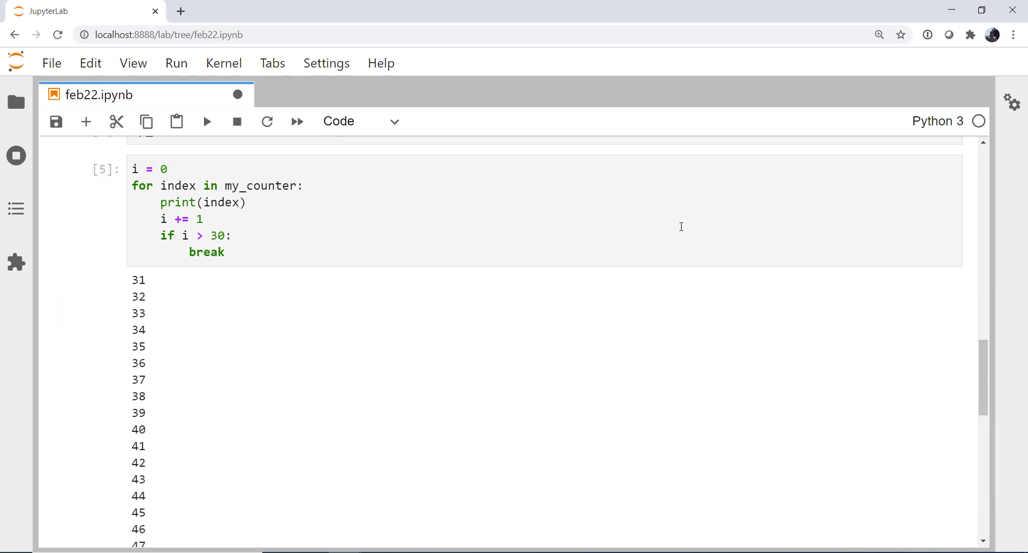
{"action": "scroll", "scroll_direction": "down", "scroll_amount": 3}
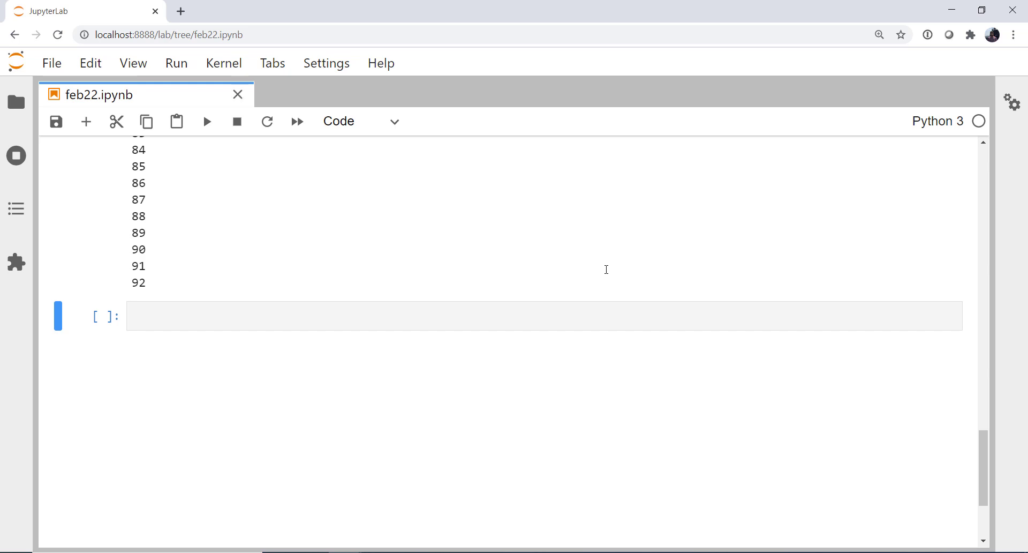
{"action": "mouse_move", "coordinate": [238, 94]}
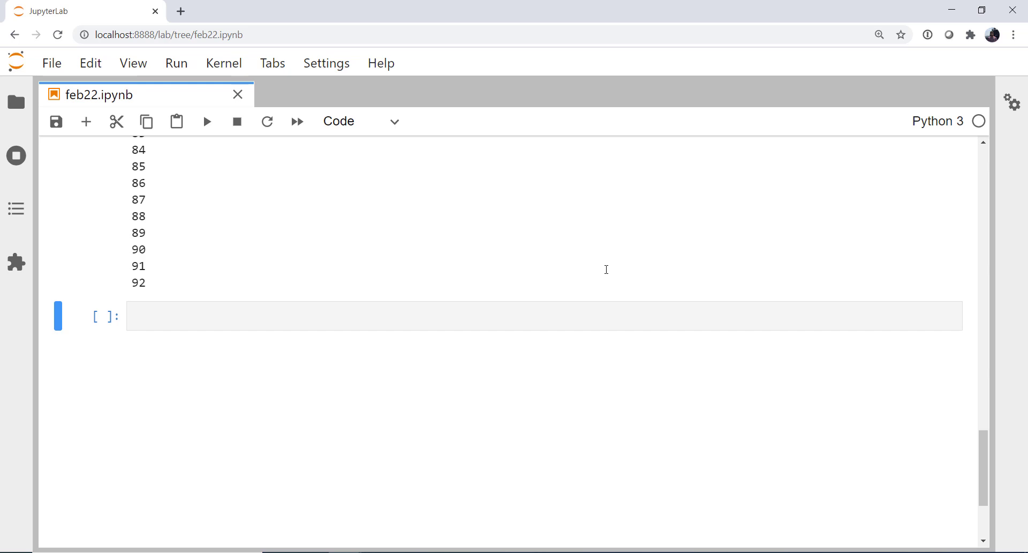
Start the temps nested list with rows [25, 26, 27, 28] and [20, 20, 20, 21].
{"action": "left_click", "coordinate": [543, 275]}
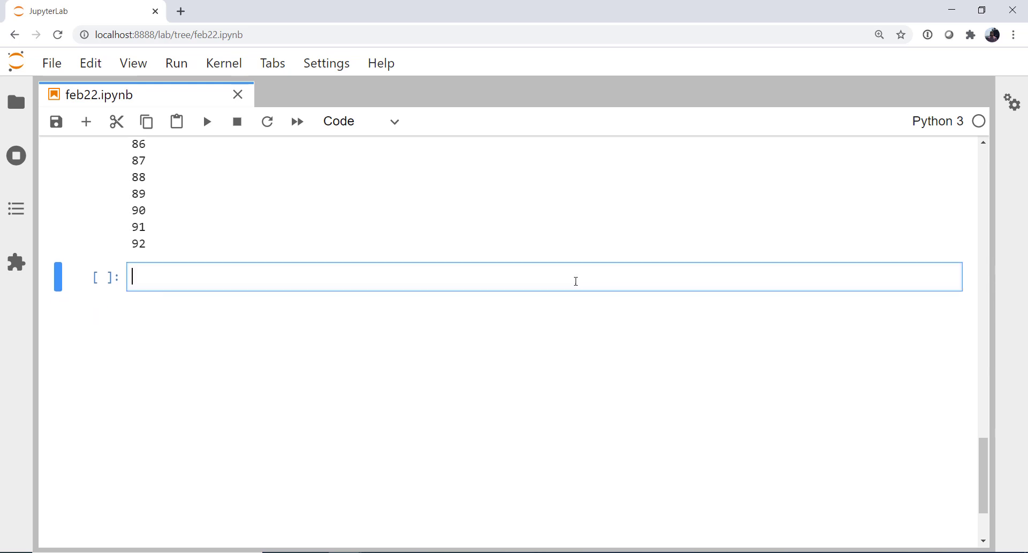
{"action": "type", "text": "temps"}
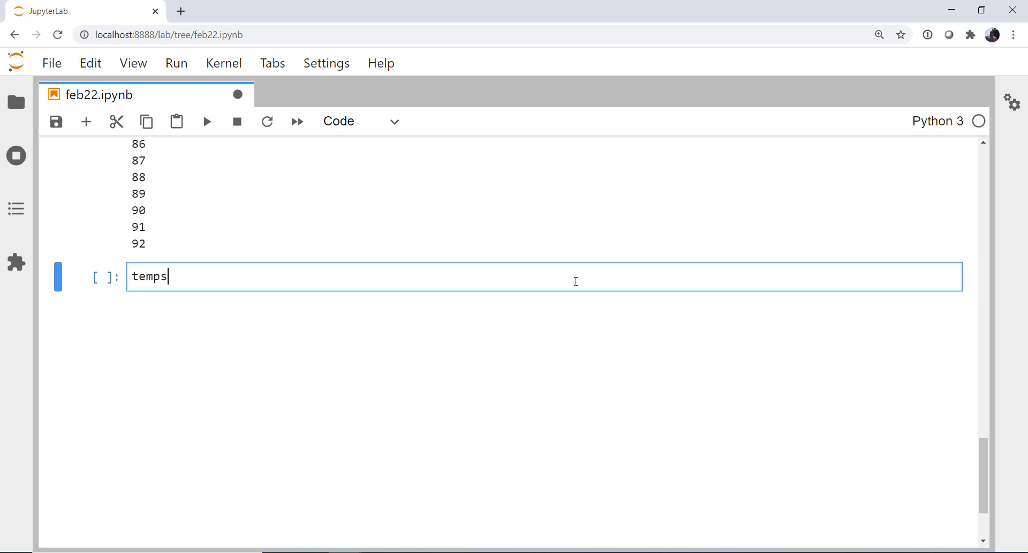
{"action": "type", "text": "= [[]]"}
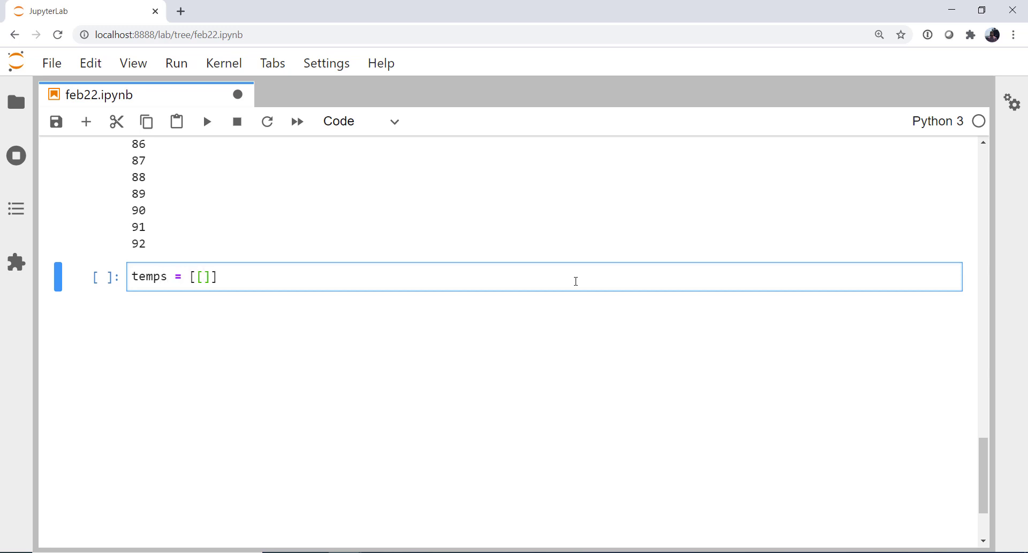
{"action": "type", "text": "25, 26"}
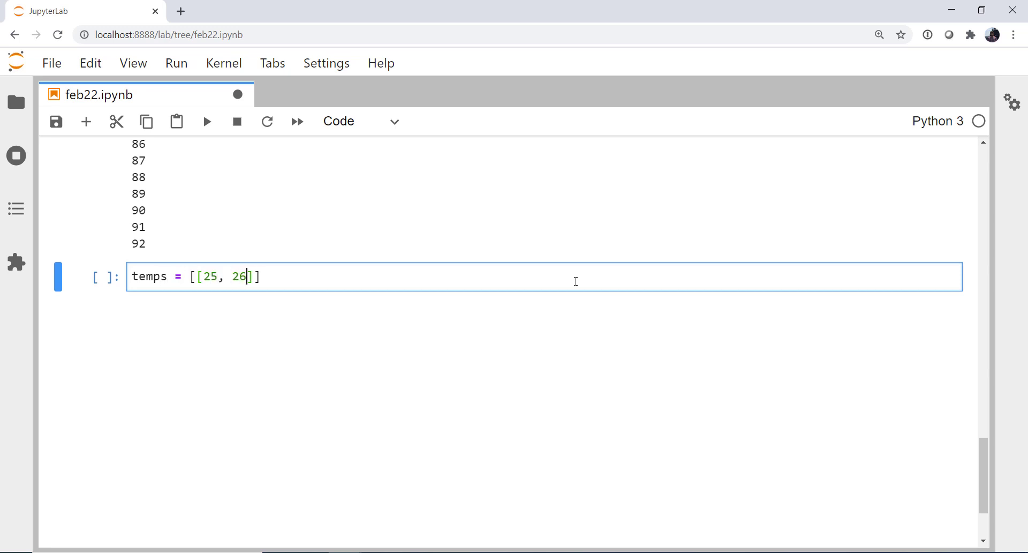
{"action": "type", "text": ", 27, 28"}
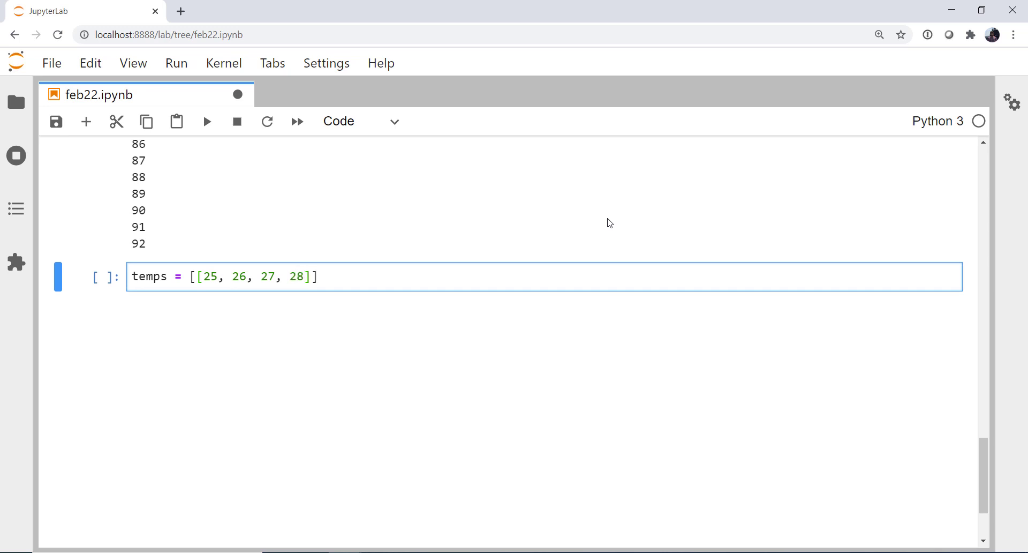
{"action": "type", "text": ","}
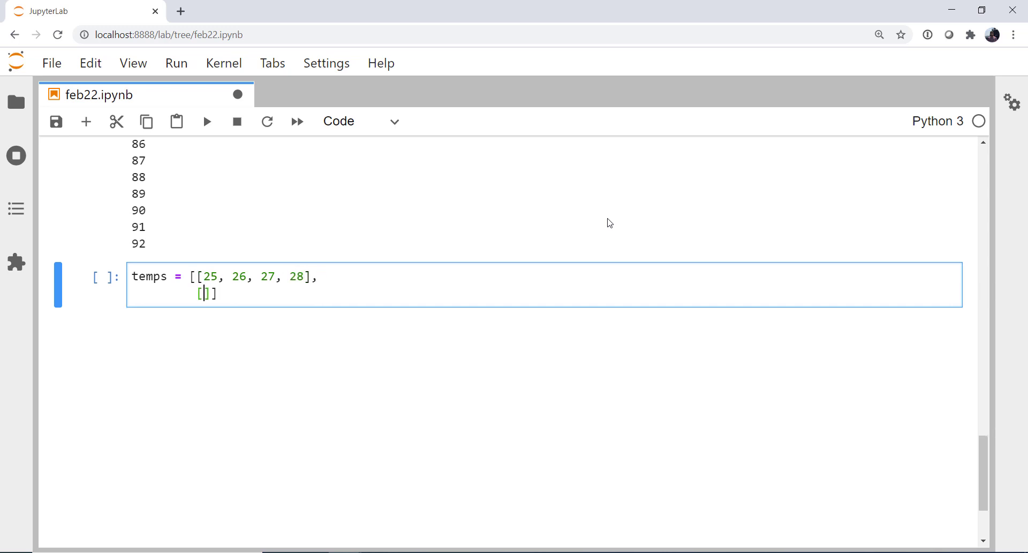
{"action": "type", "text": "20, 20,"}
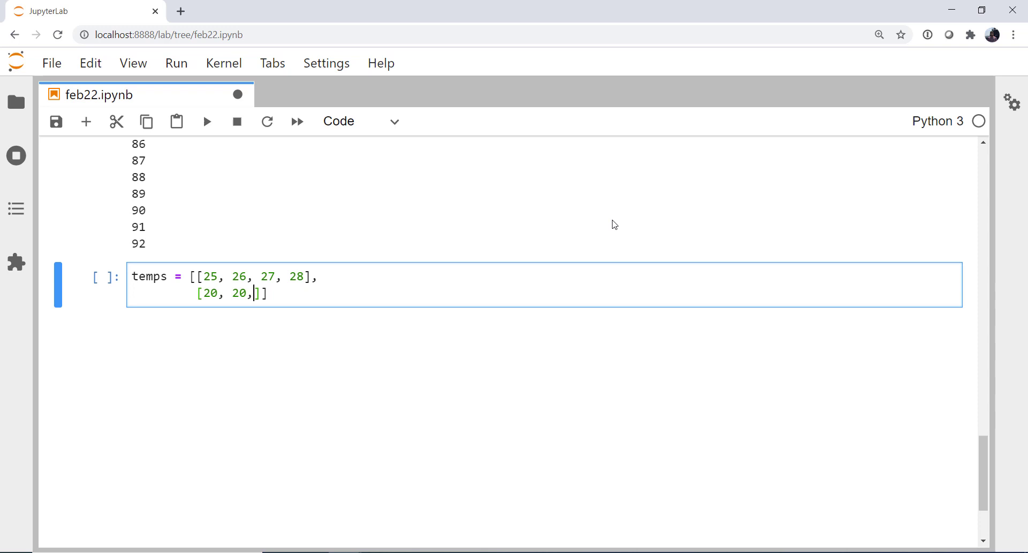
{"action": "type", "text": "20, 21],"}
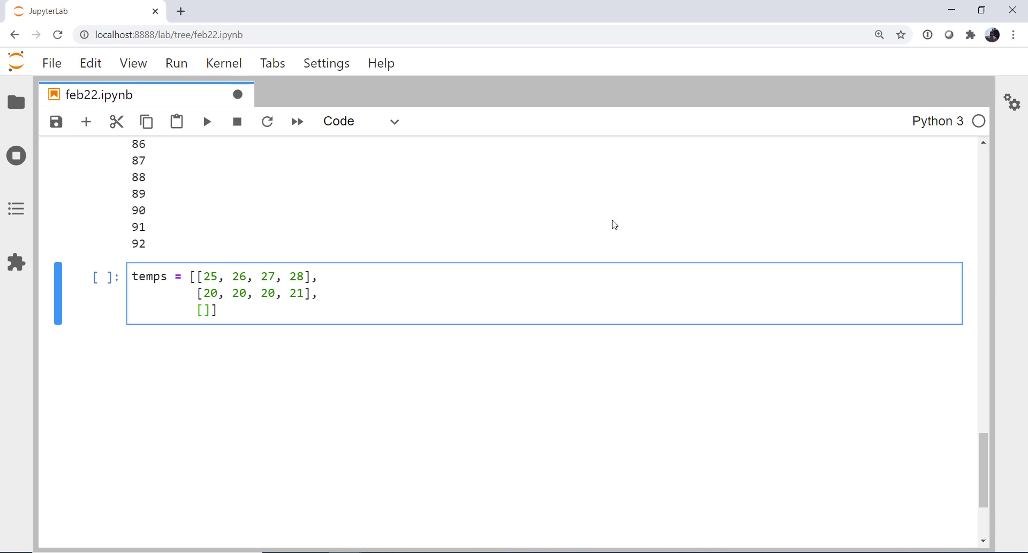
Add the remaining temps rows, ending with [15, 16, 13, 11], and run the cell.
{"action": "type", "text": "26, 20, 21, 22"}
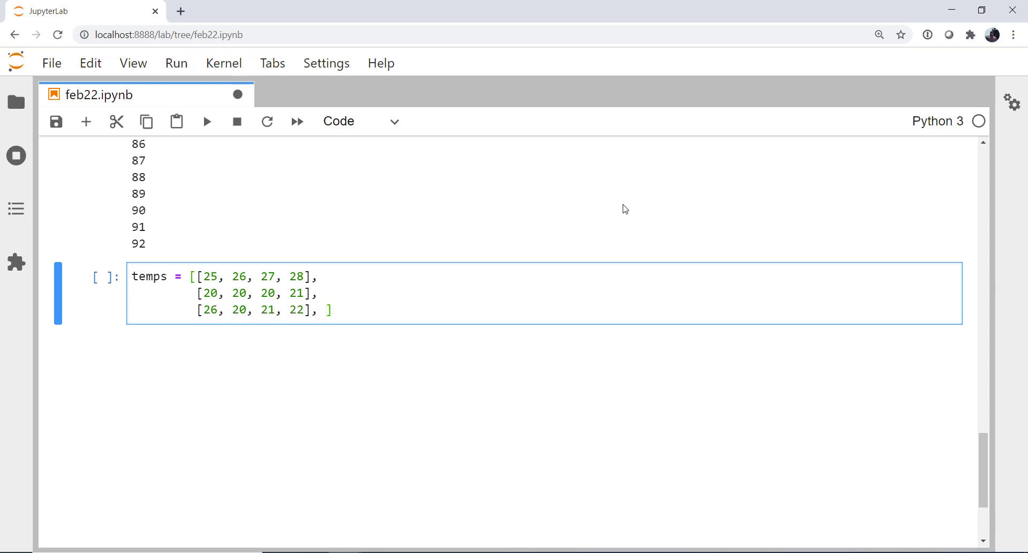
{"action": "type", "text": "[]]"}
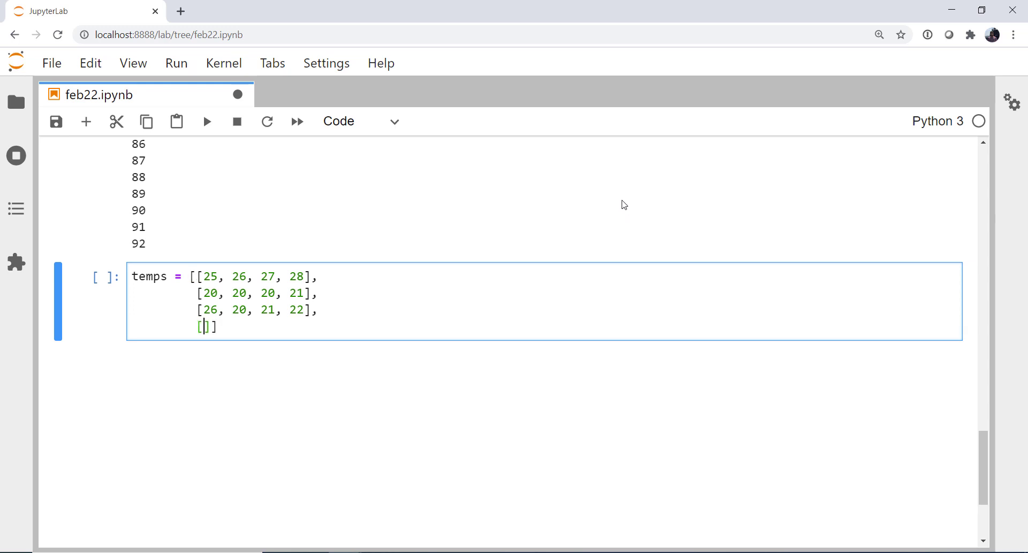
{"action": "type", "text": "15, 16"}
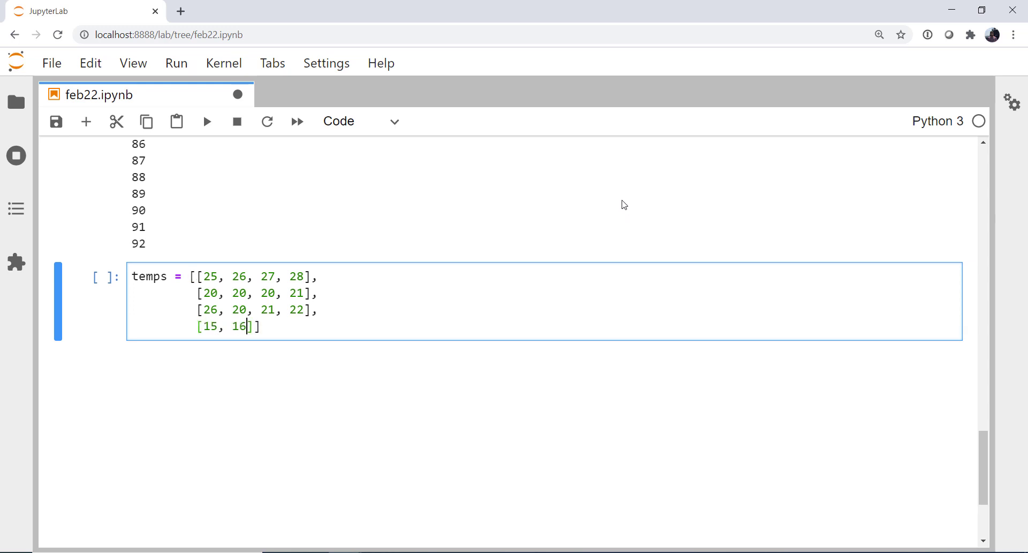
{"action": "type", "text": ", 13, 11"}
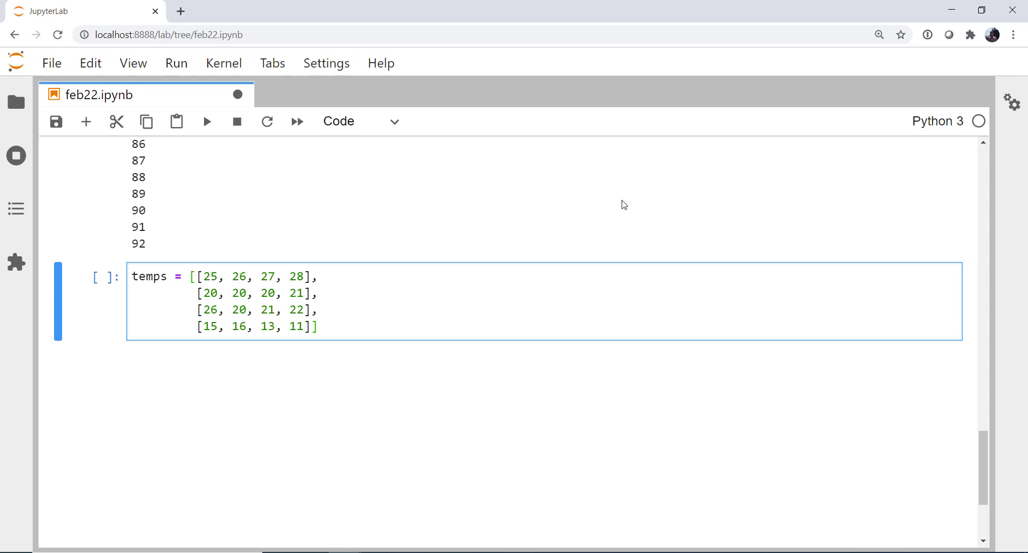
{"action": "type", "text": "i"}
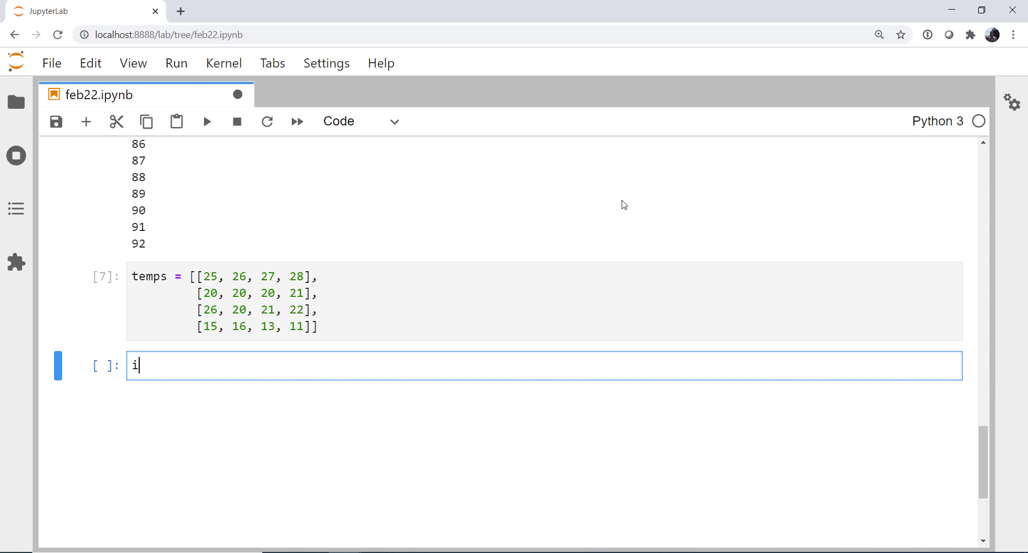
Enter 'import matplotlib.pyplot as plt' in the new cell and run it.
{"action": "type", "text": "mport matplotlib"}
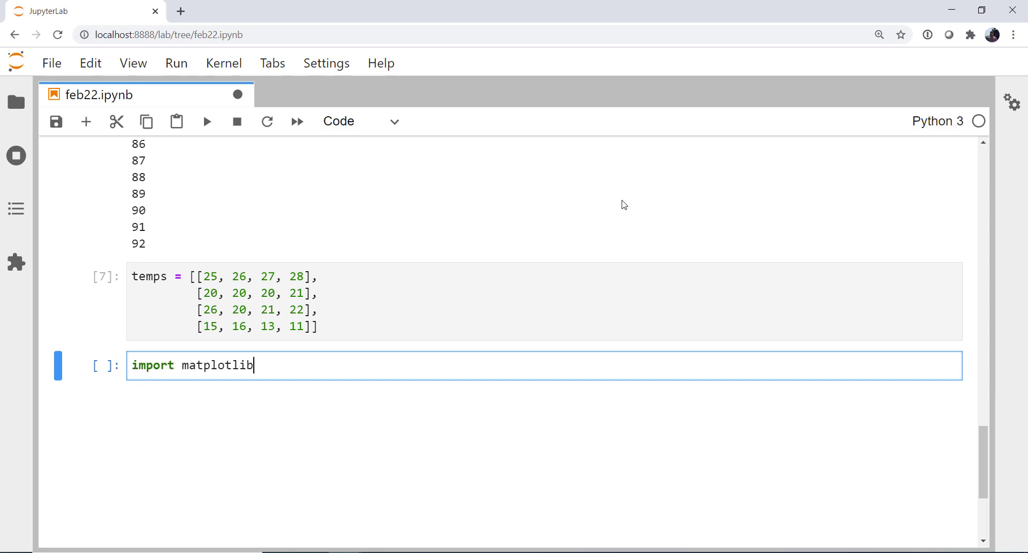
{"action": "type", "text": ".pyplot as plt"}
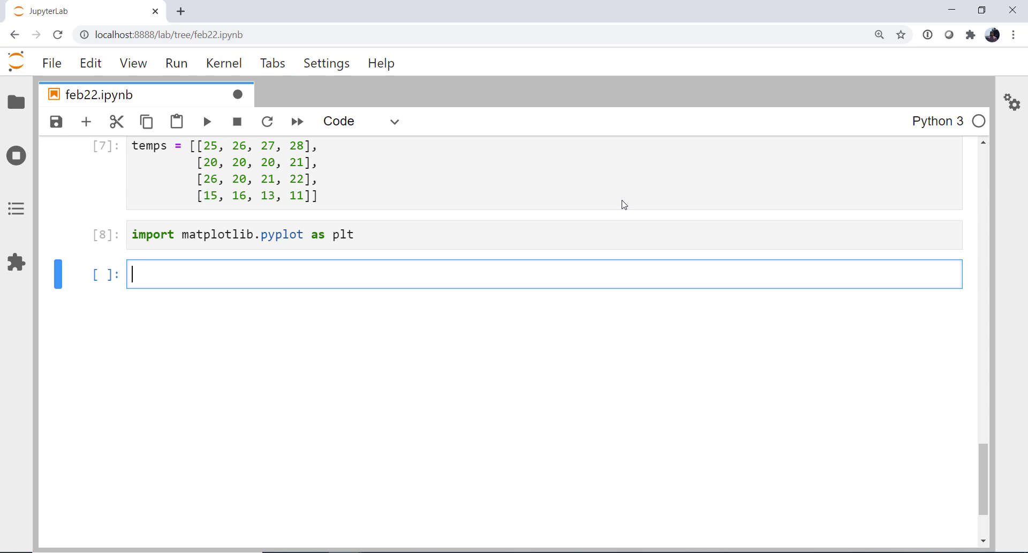
Define counter = itertools.count() and colors cycling 'red', 'blue', 'green', then run.
{"action": "type", "text": "counter"}
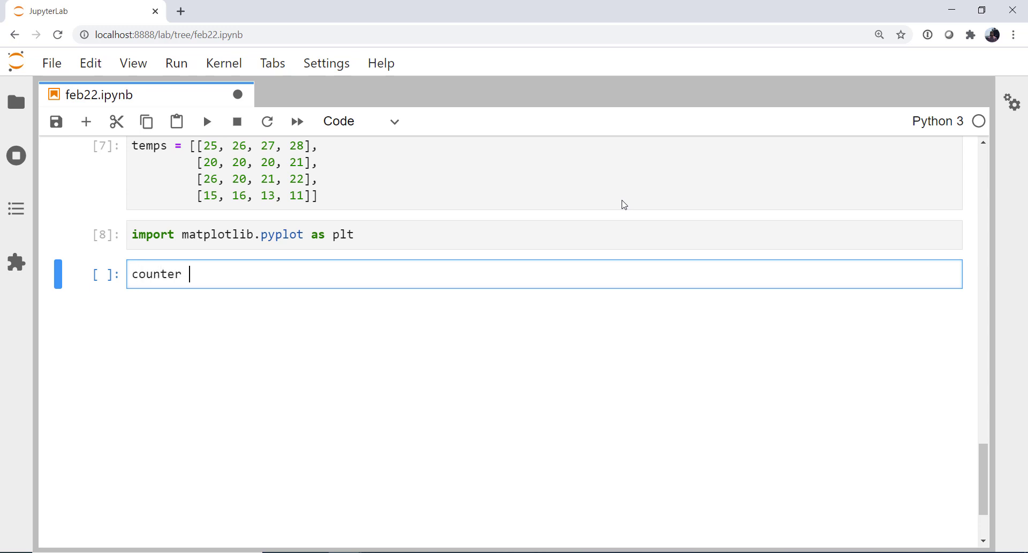
{"action": "type", "text": "= itertools"}
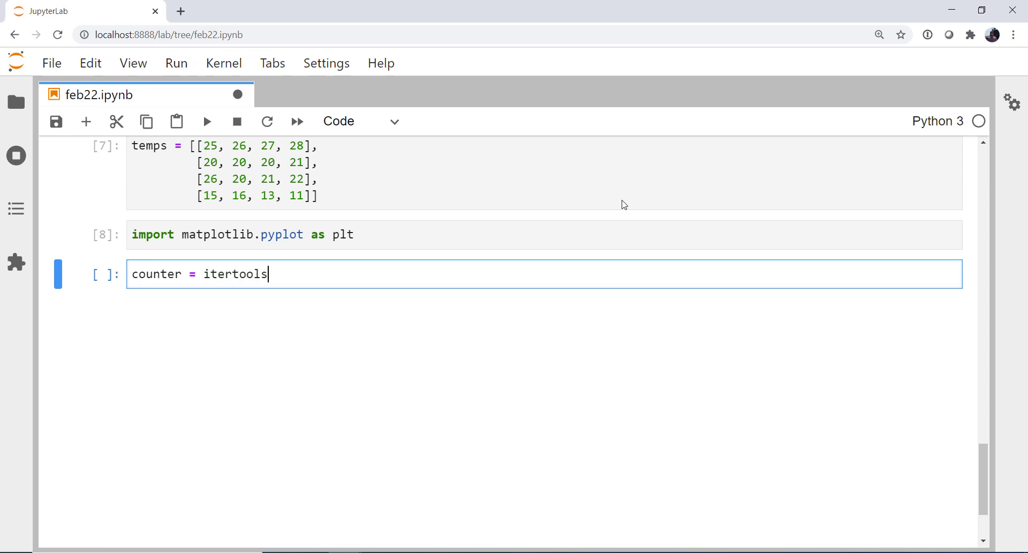
{"action": "type", "text": ".count()"}
{"action": "type", "text": "colors"}
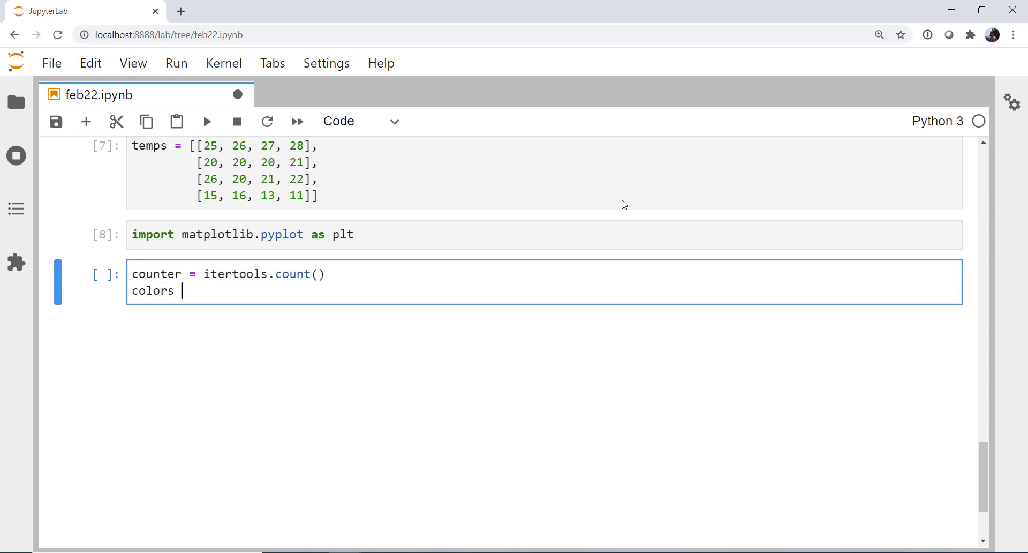
{"action": "type", "text": "= ite"}
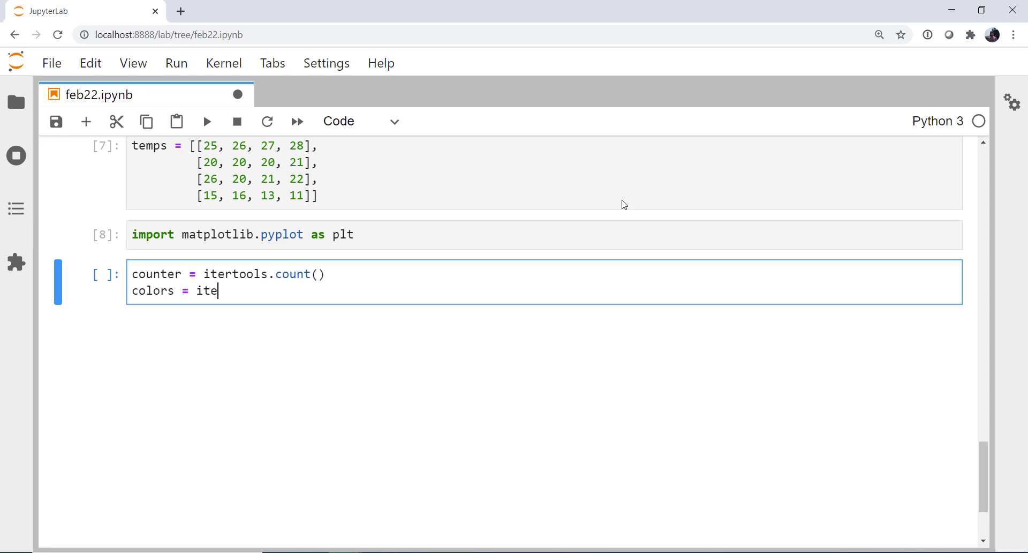
{"action": "type", "text": "rtools.cycle(["}
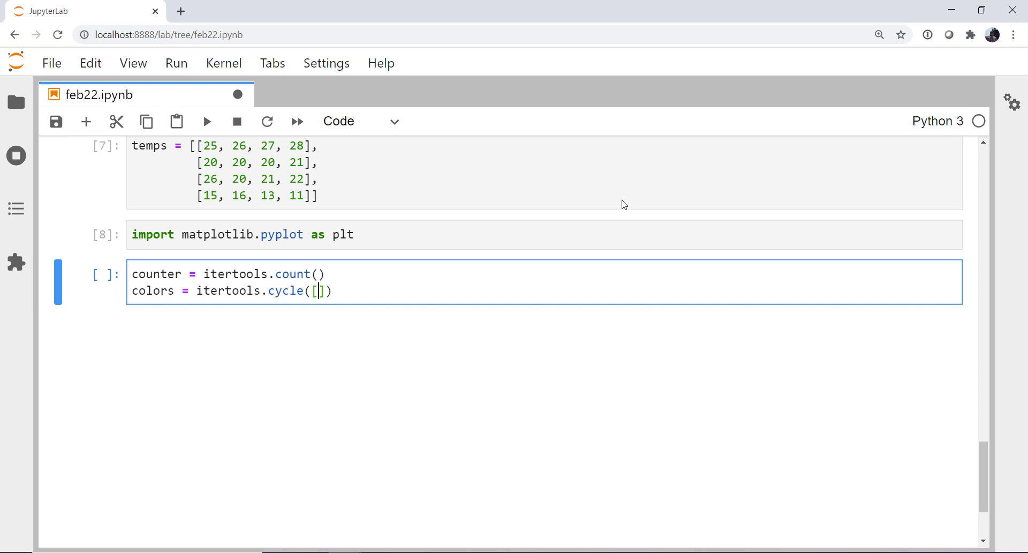
{"action": "type", "text": "''"}
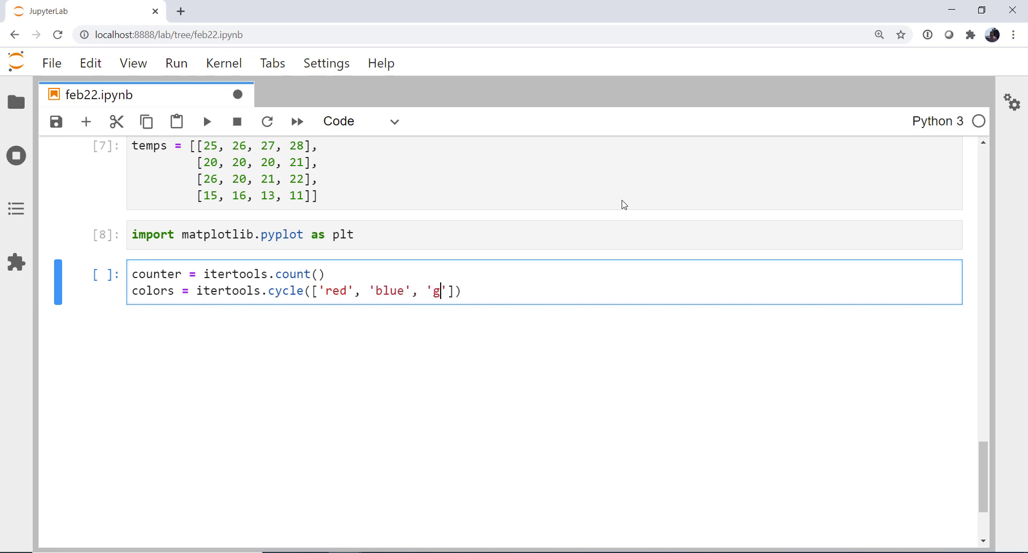
{"action": "type", "text": "reen"}
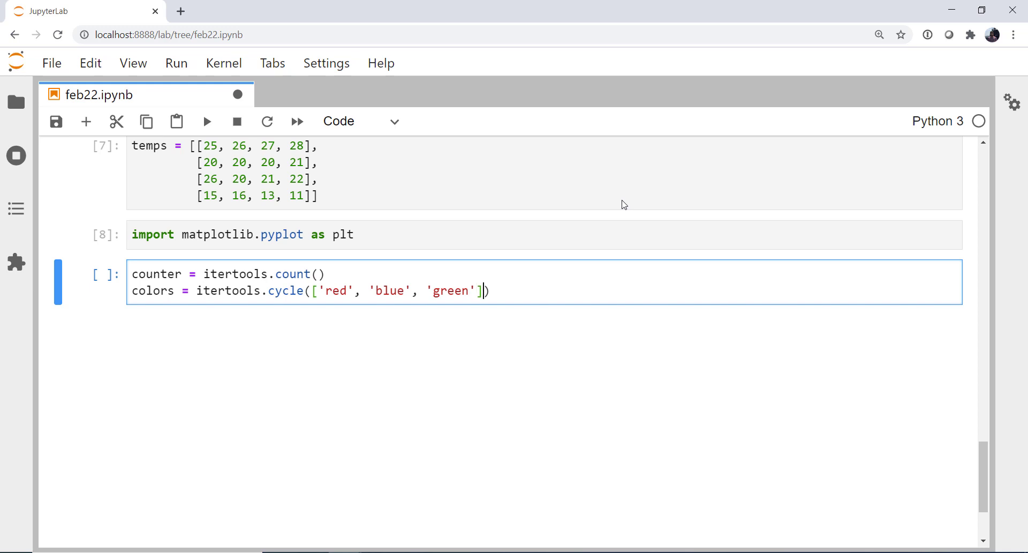
{"action": "key", "text": "Enter"}
{"action": "type", "text": "for d"}
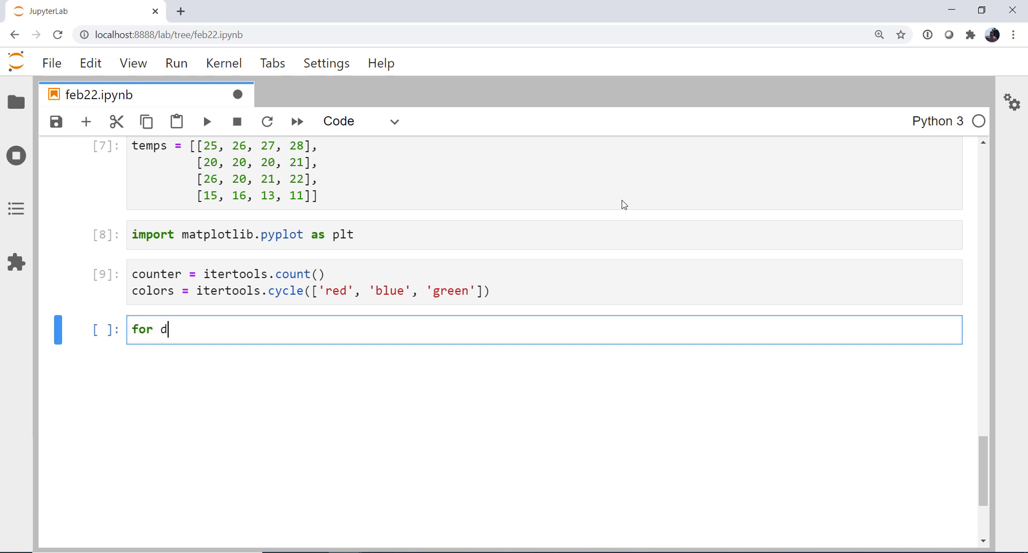
Loop over temps, setting plot_num = next(counter) and creating plt.figure() each pass.
{"action": "type", "text": "ata in temps:"}
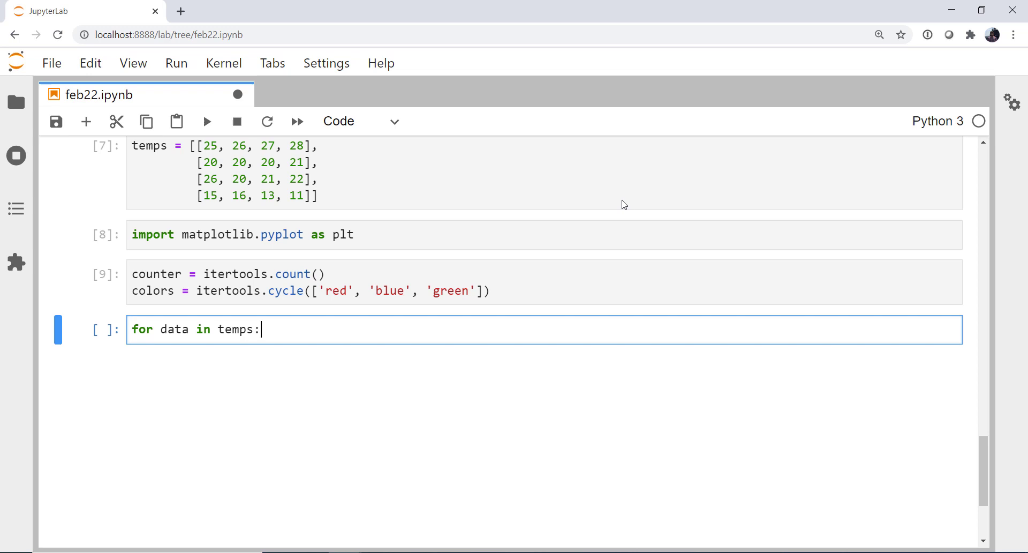
{"action": "key", "text": "enter"}
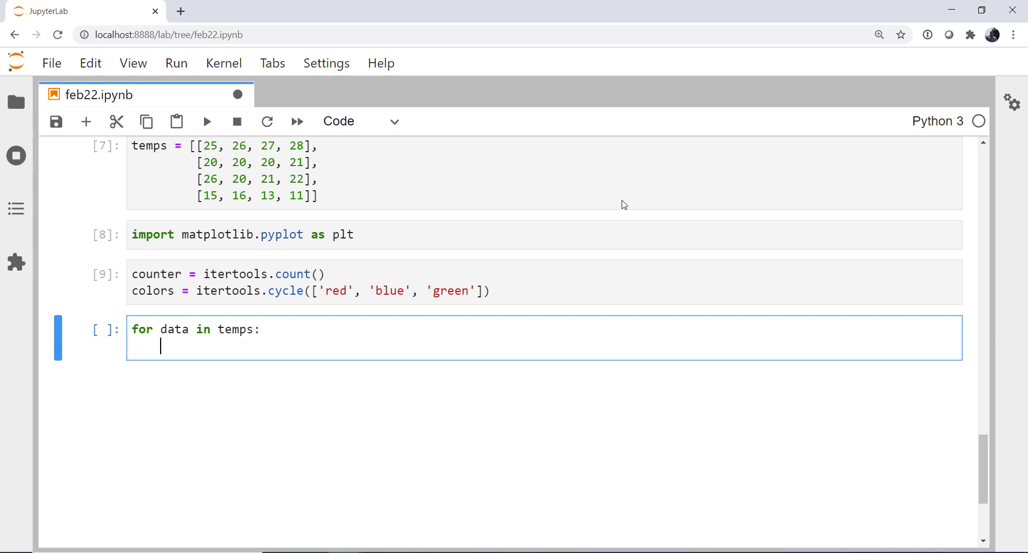
{"action": "type", "text": "plot"}
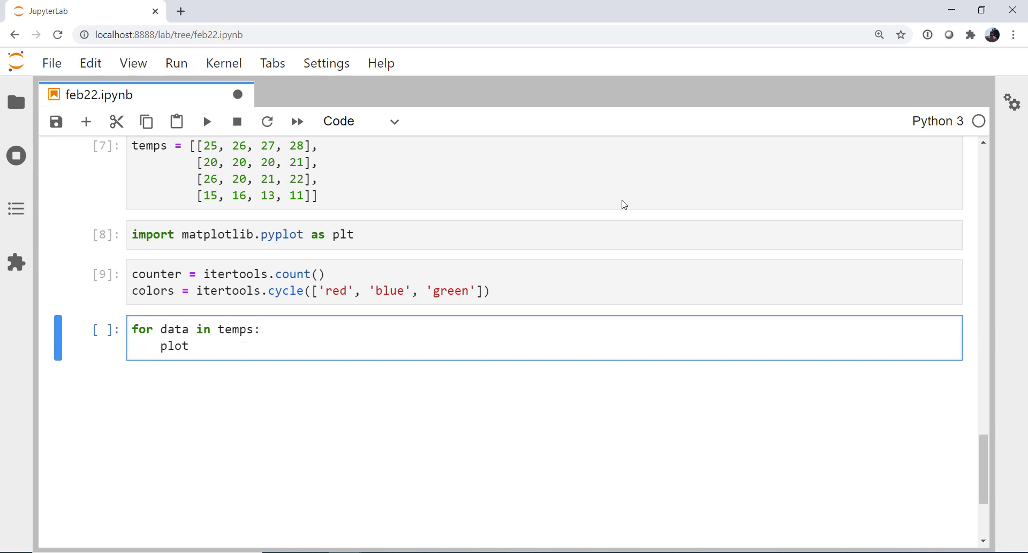
{"action": "type", "text": "_num"}
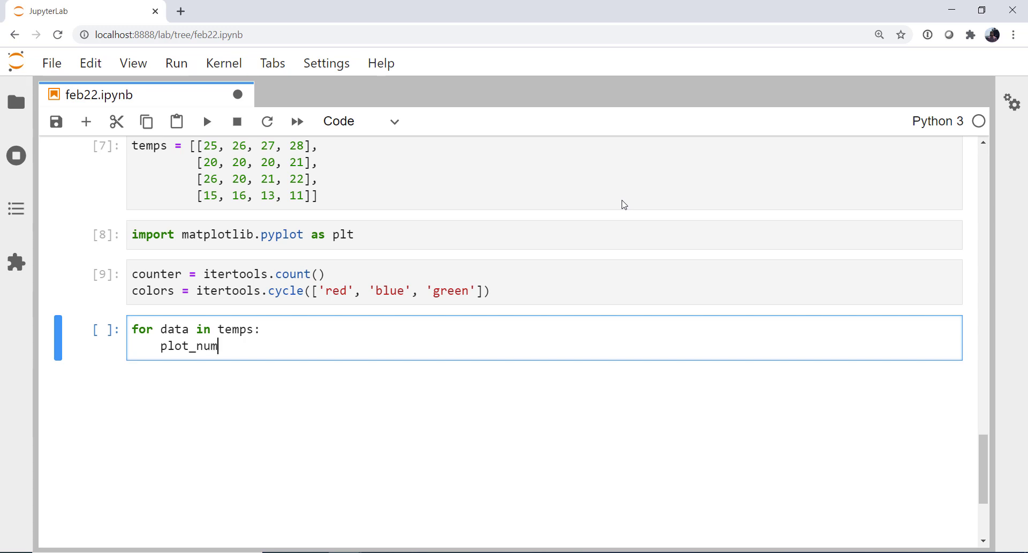
{"action": "type", "text": "= next(coun"}
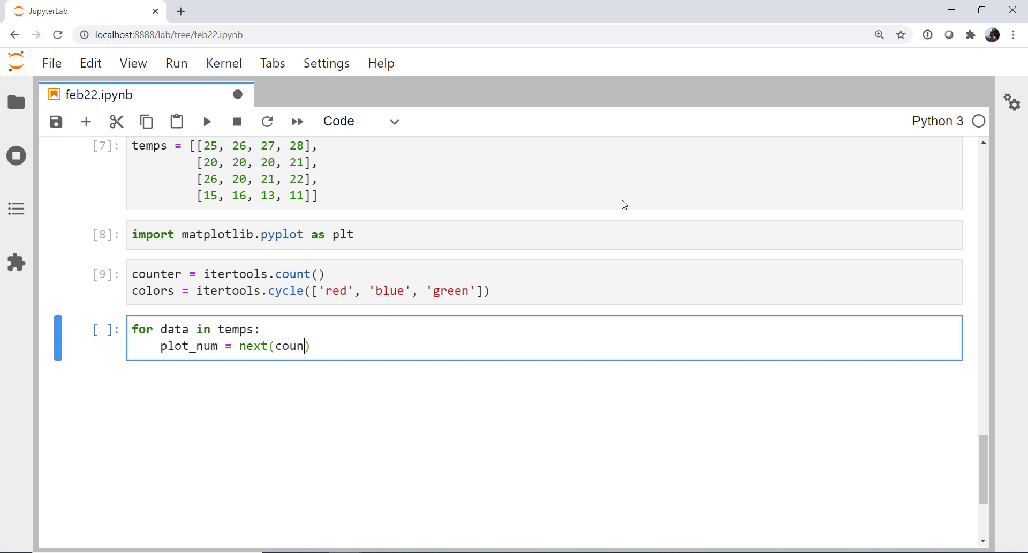
{"action": "type", "text": "ter"}
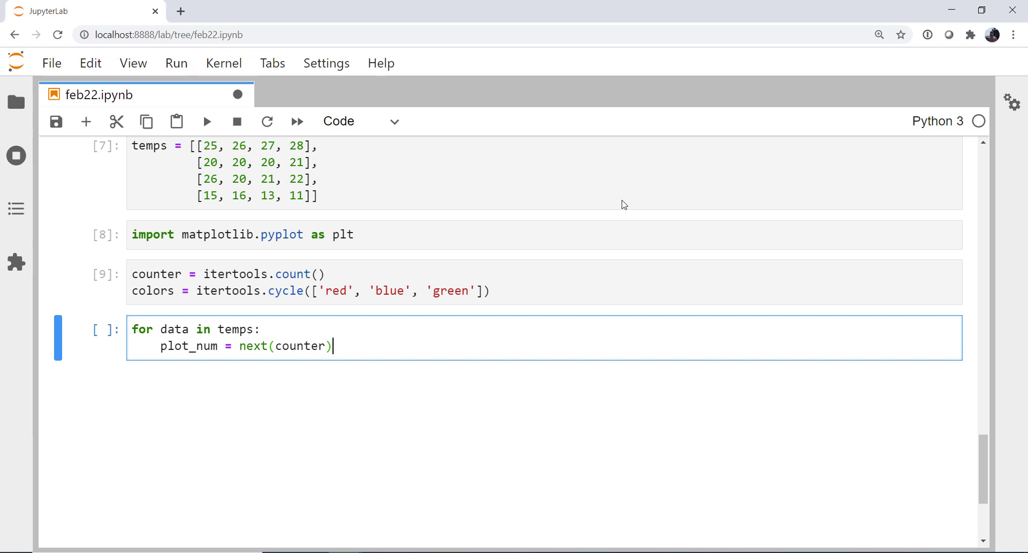
{"action": "type", "text": "plt.f"}
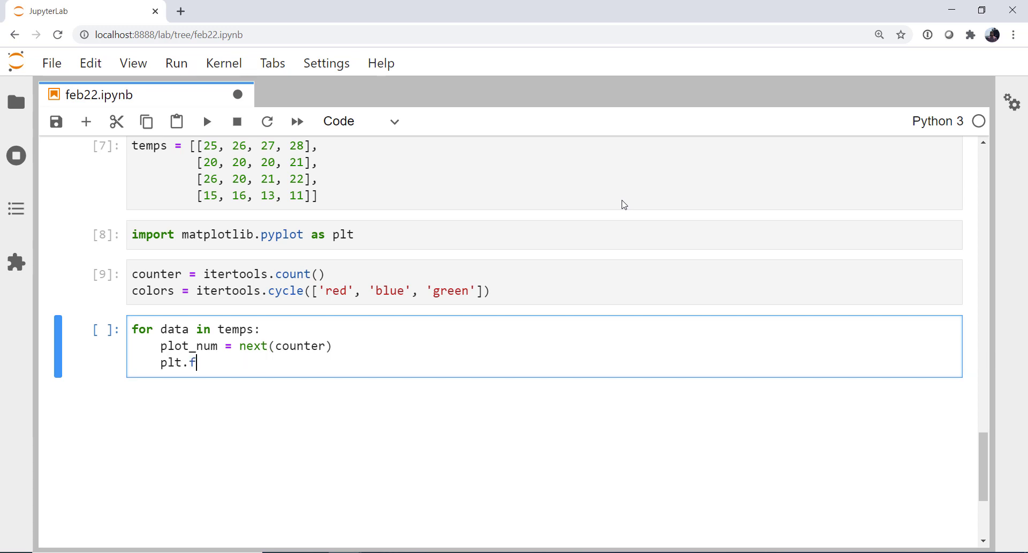
{"action": "type", "text": "igure()"}
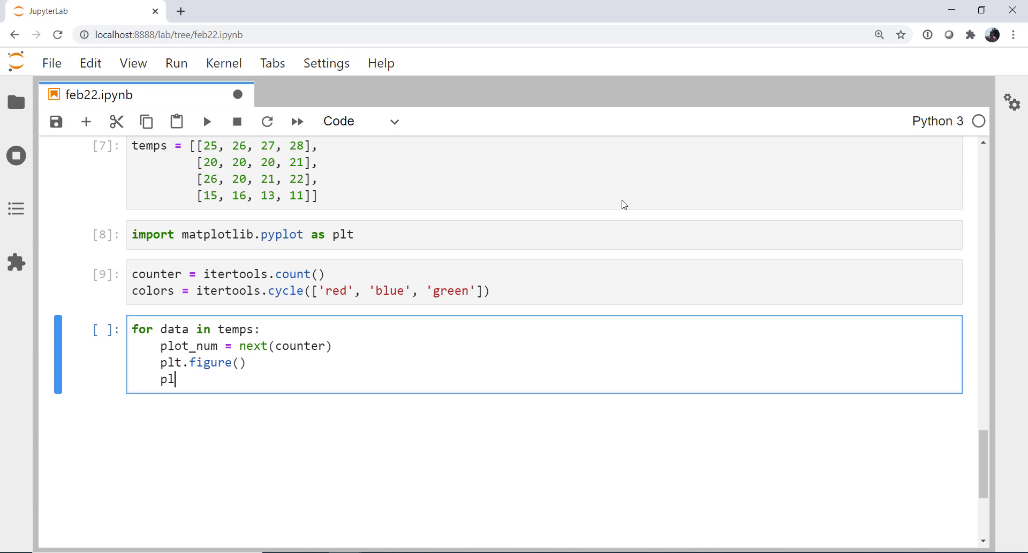
Plot data with color=next(colors), titled f'Data Plot {plot_num}', and run.
{"action": "type", "text": "t."}
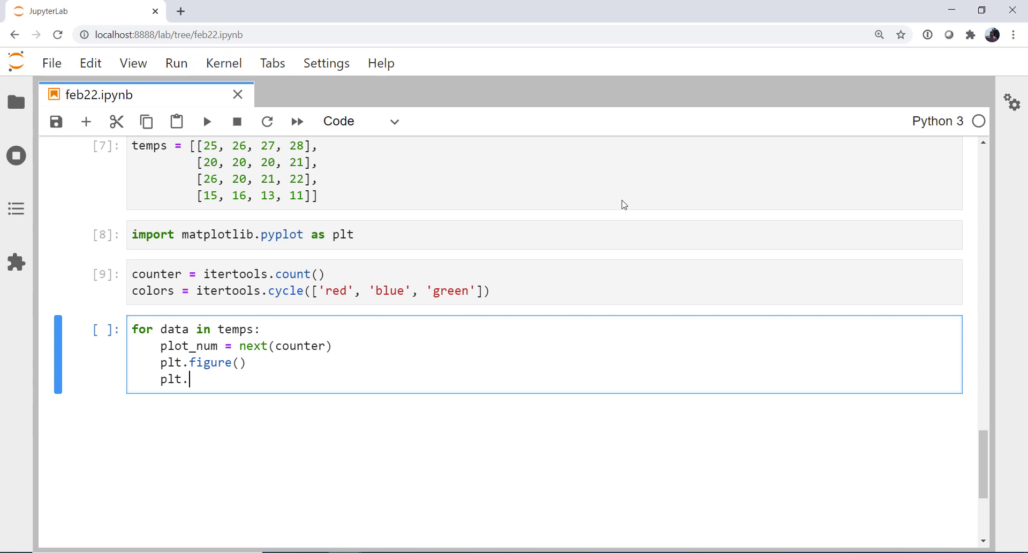
{"action": "type", "text": "plot(data, co"}
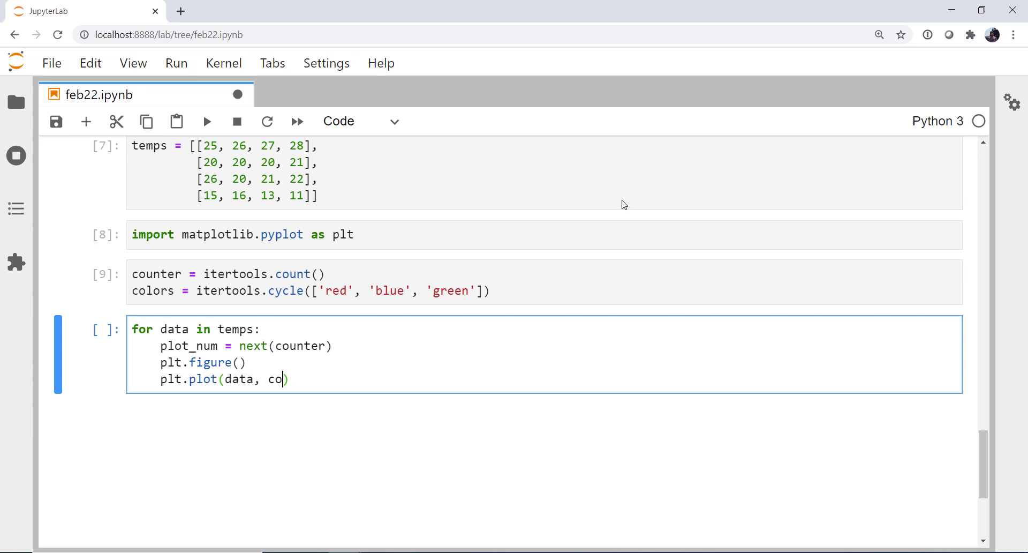
{"action": "type", "text": "lor="}
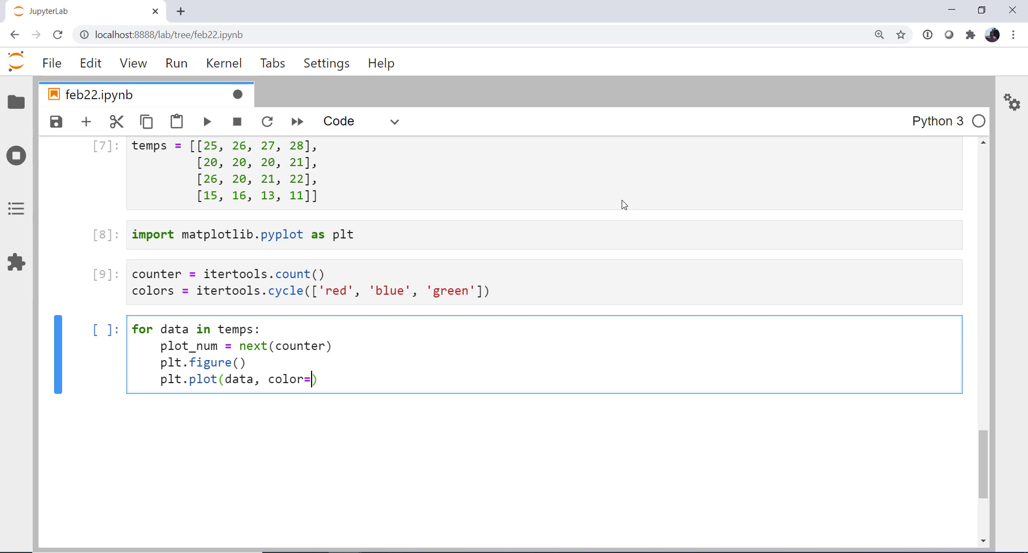
{"action": "type", "text": "next(colors)"}
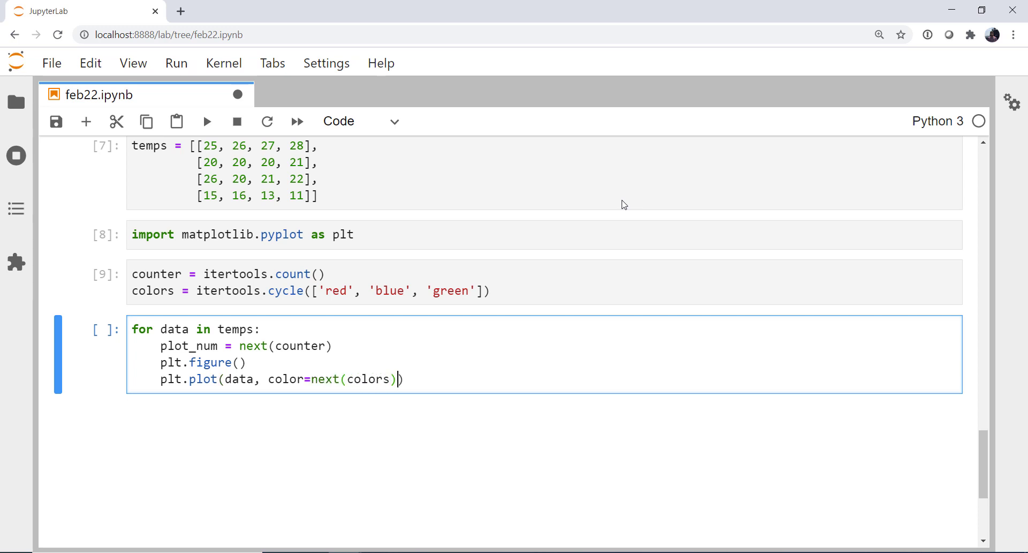
{"action": "type", "text": ")"}
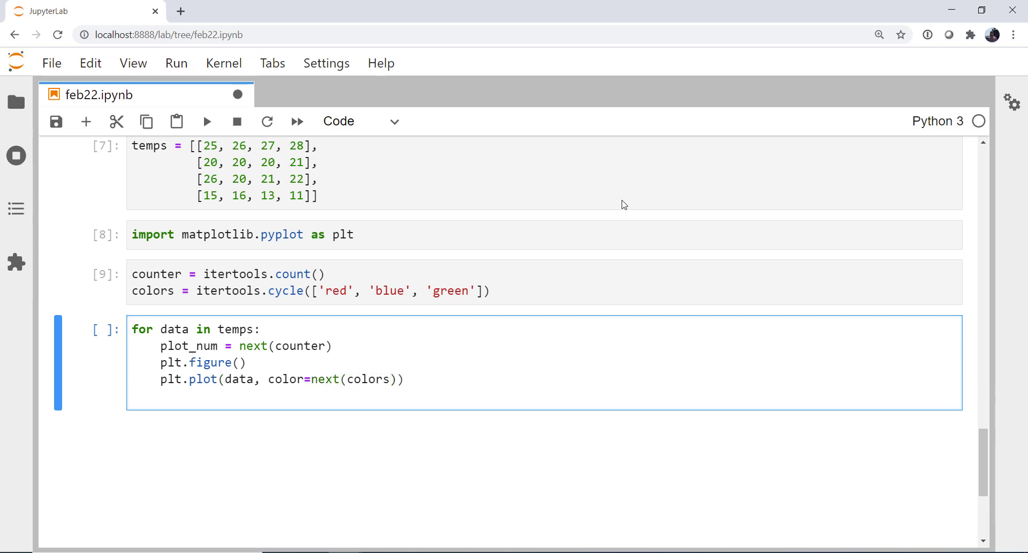
{"action": "type", "text": "plt.title()"}
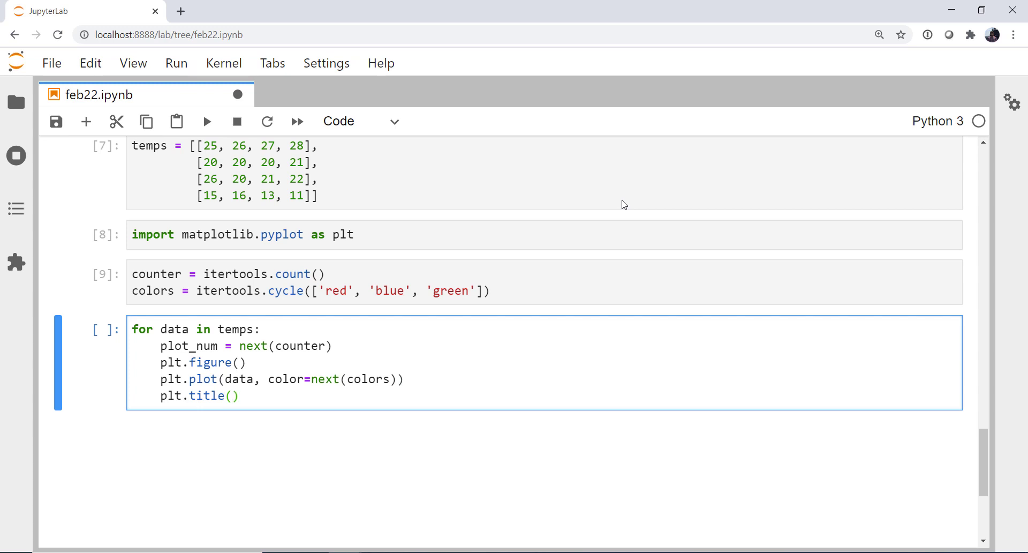
{"action": "type", "text": "f'Data Plot {plo"}
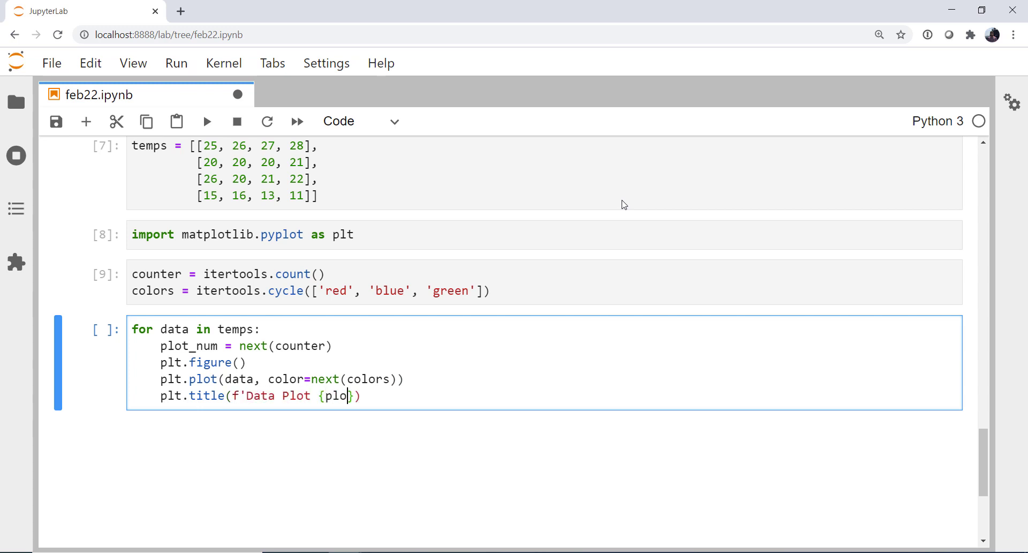
{"action": "type", "text": "t_num"}
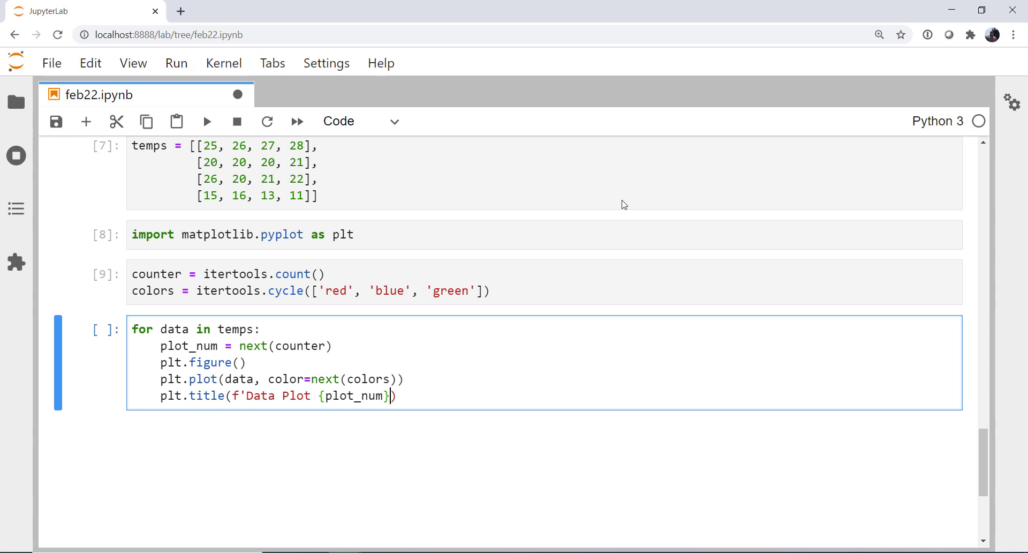
{"action": "type", "text": "'"}
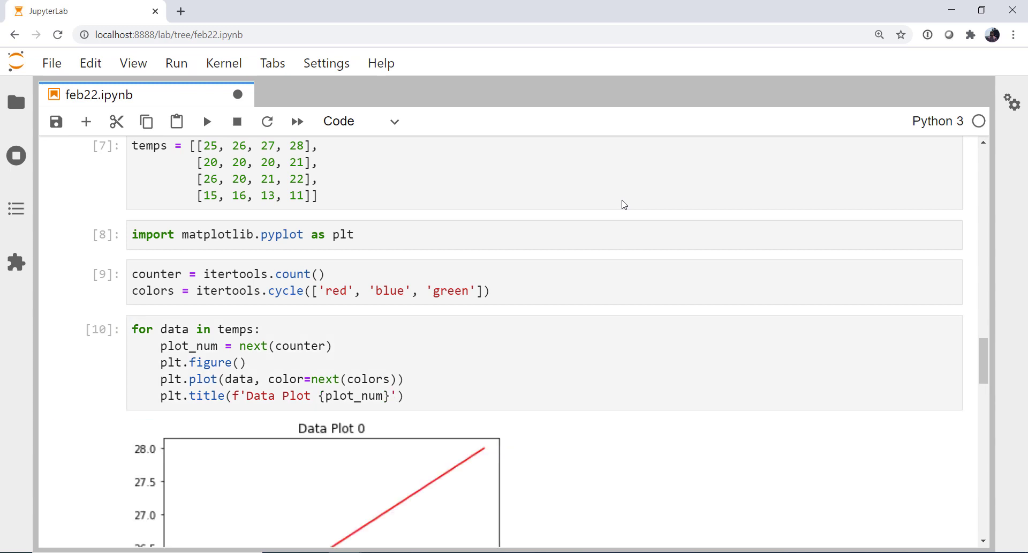
{"action": "scroll", "scroll_direction": "down", "scroll_amount": 3}
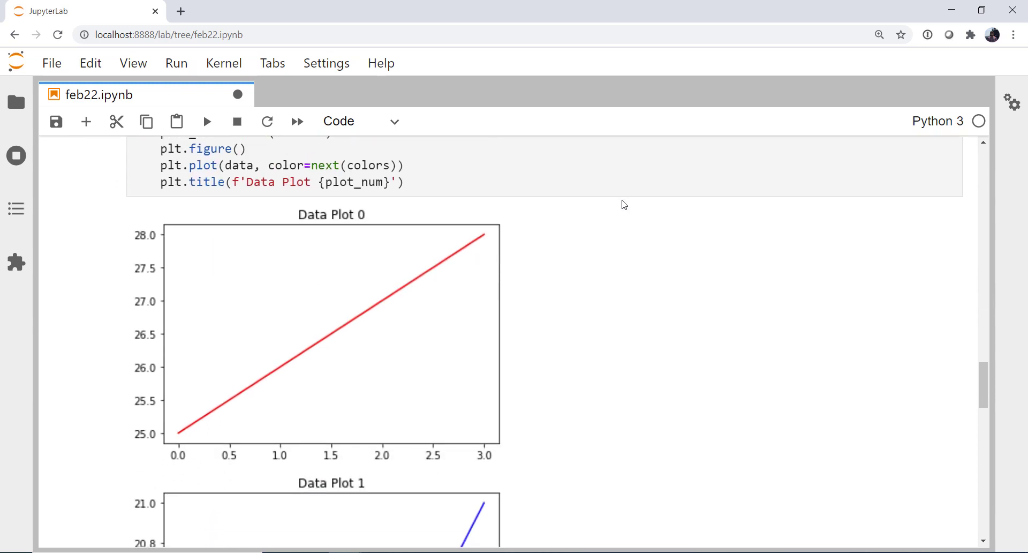
{"action": "scroll", "scroll_direction": "down", "scroll_amount": 3}
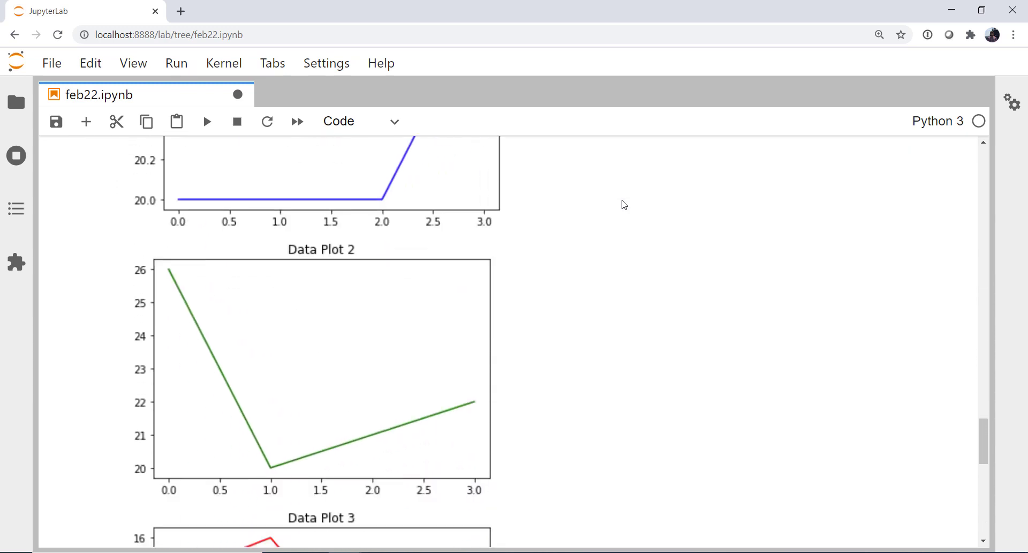
{"action": "scroll", "scroll_direction": "down", "scroll_amount": 3}
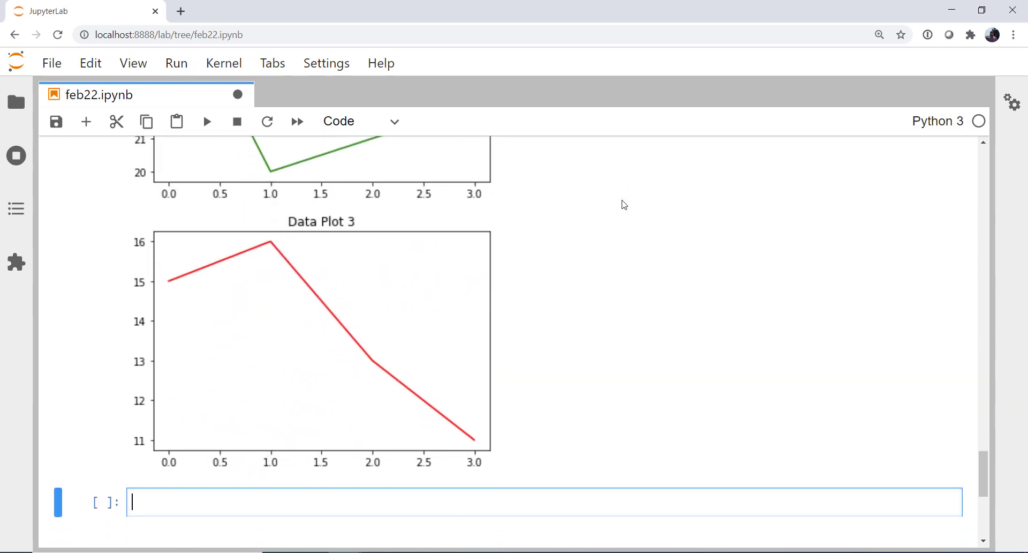
{"action": "scroll", "scroll_direction": "up", "scroll_amount": 3}
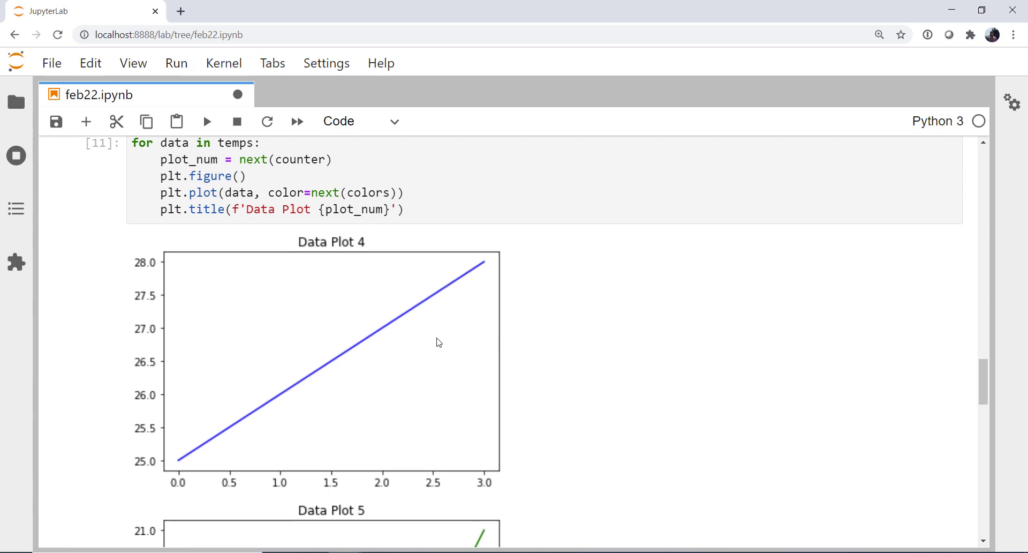
Scroll through the rerun output showing Data Plot 4–7 in blue, green, red and blue.
{"action": "scroll", "scroll_direction": "down", "scroll_amount": 3}
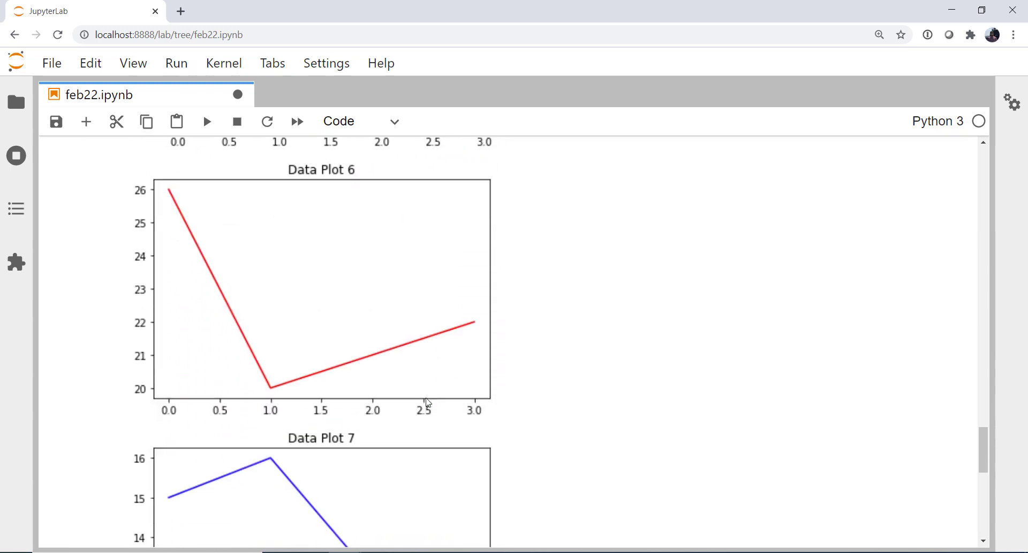
{"action": "scroll", "scroll_direction": "down", "scroll_amount": 3}
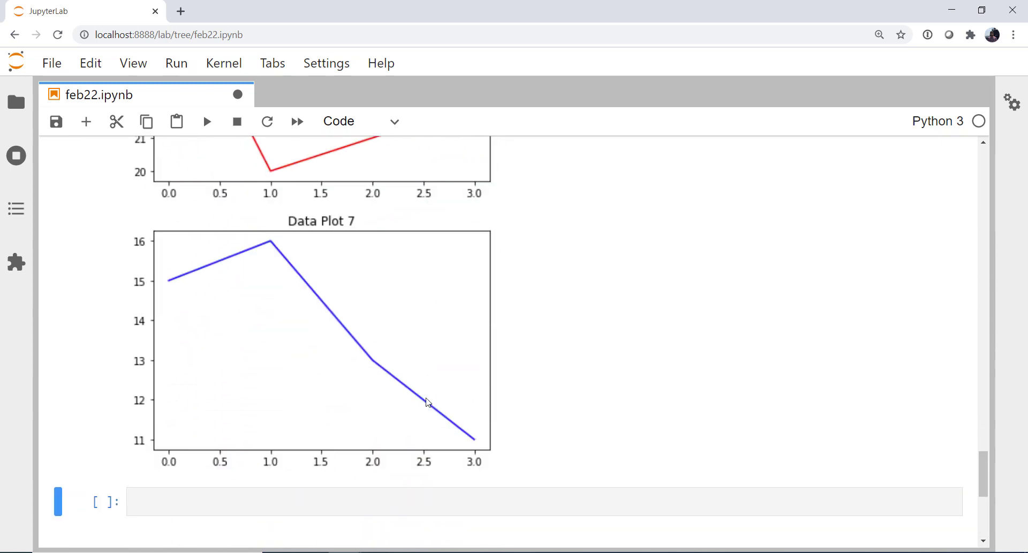